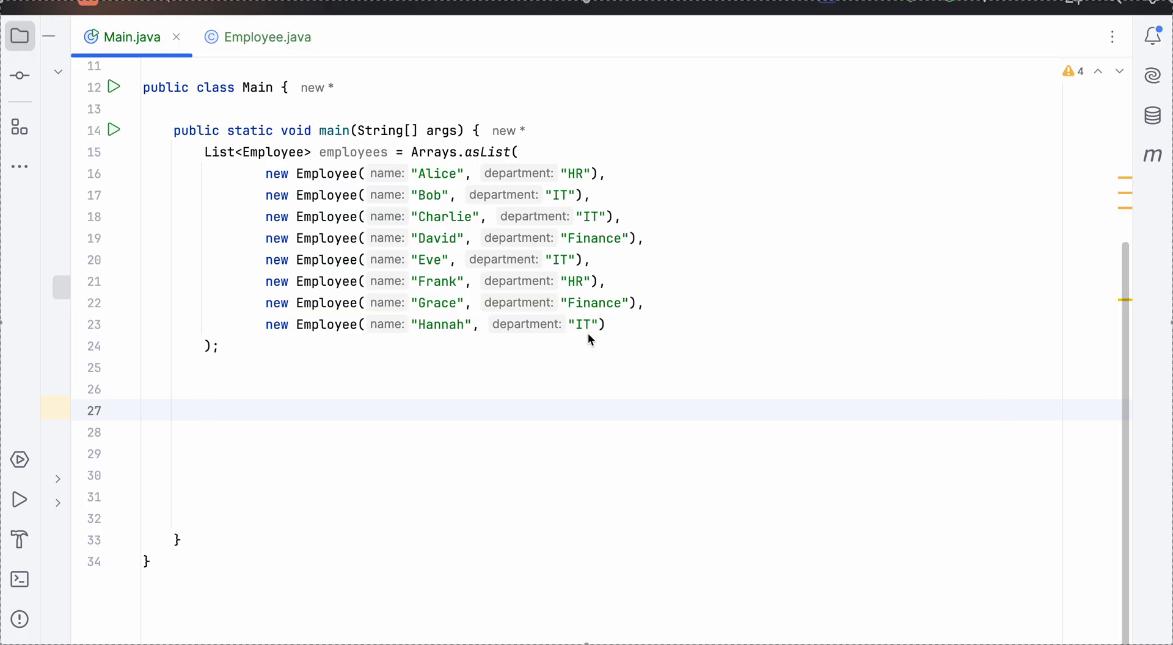
{"action": "mouse_move", "coordinate": [267, 400]}
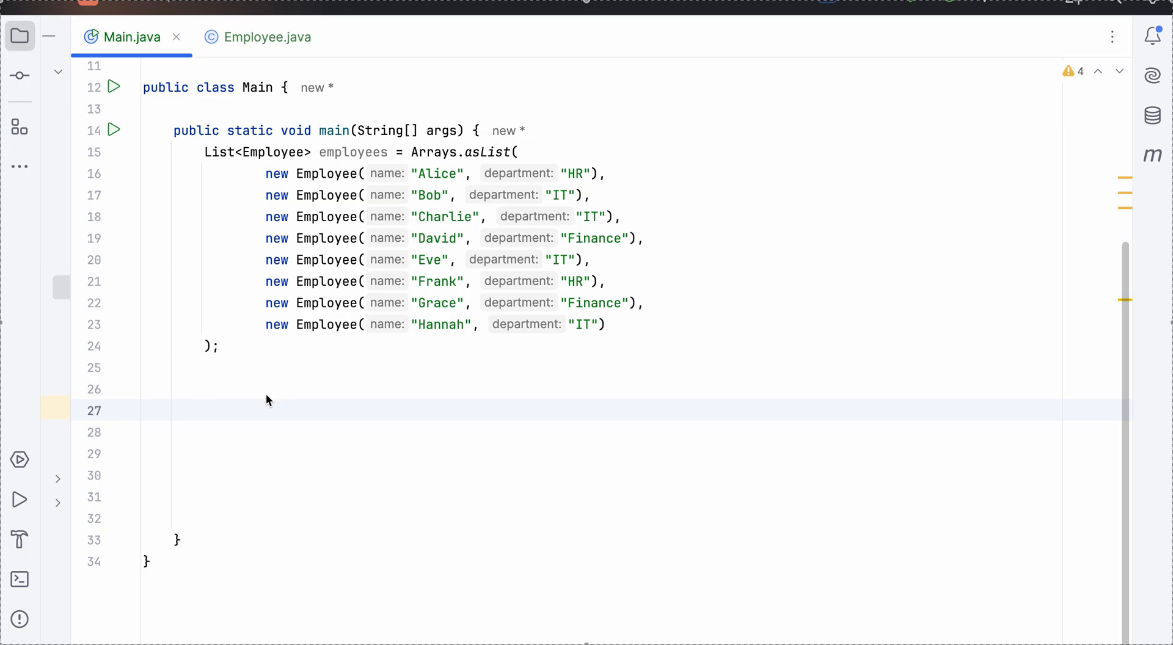
Write employees.stream().collect(Collectors.groupingBy(Employee::getDepartment on line 27
{"action": "type", "text": "employees.strea"}
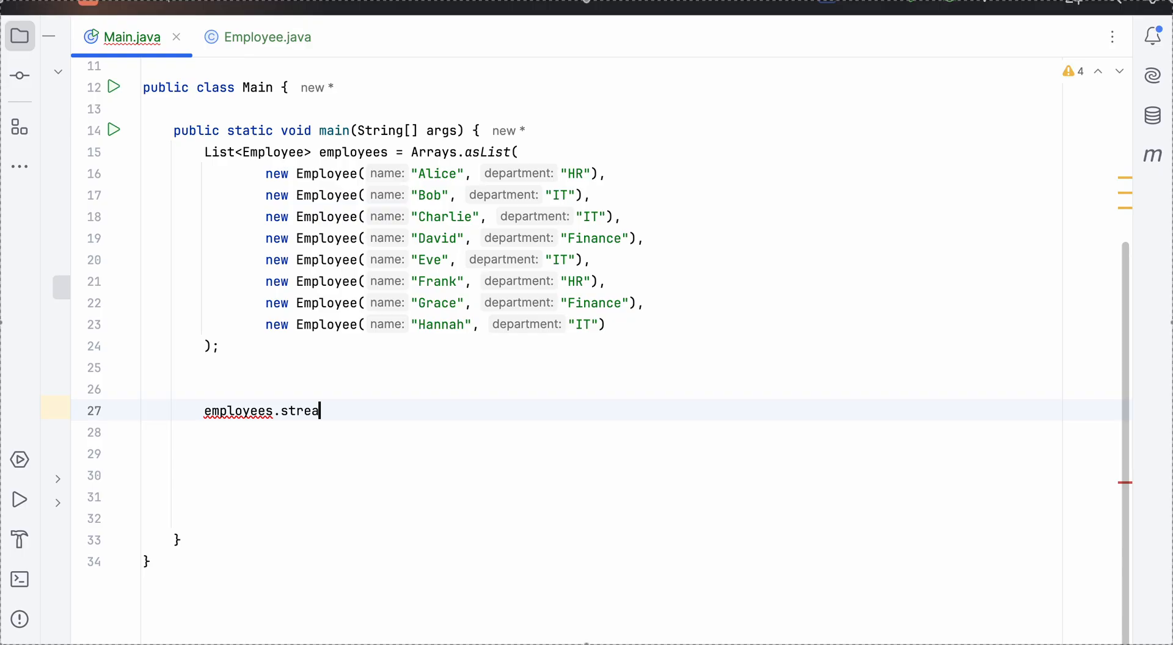
{"action": "type", "text": "m()"}
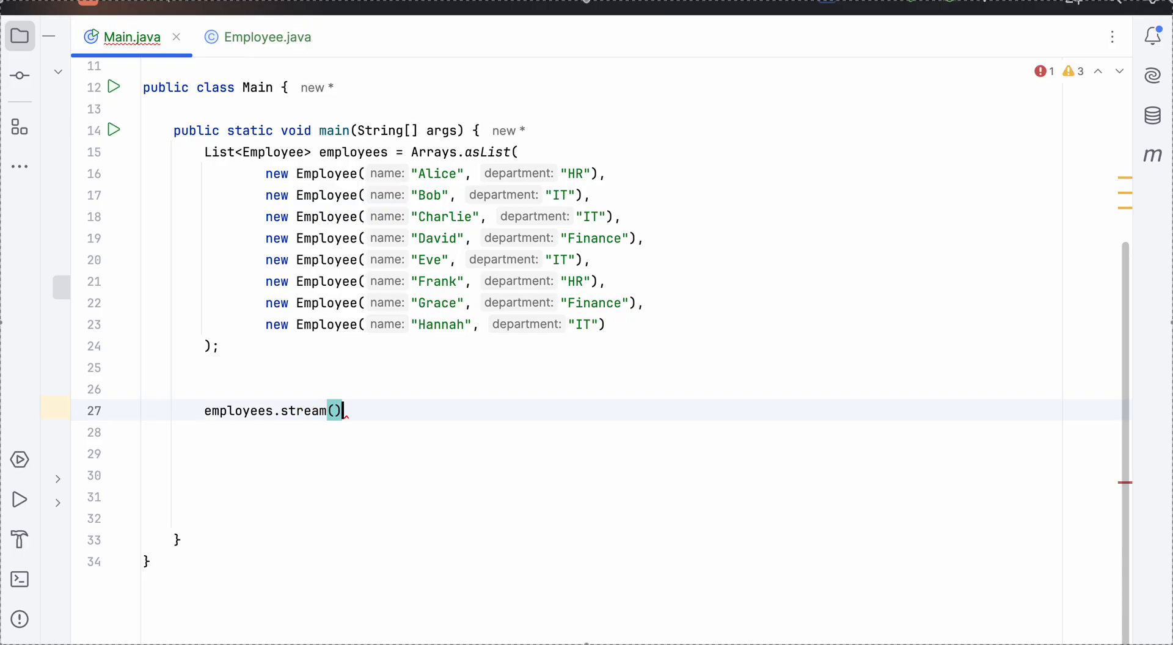
{"action": "type", "text": ".collect"}
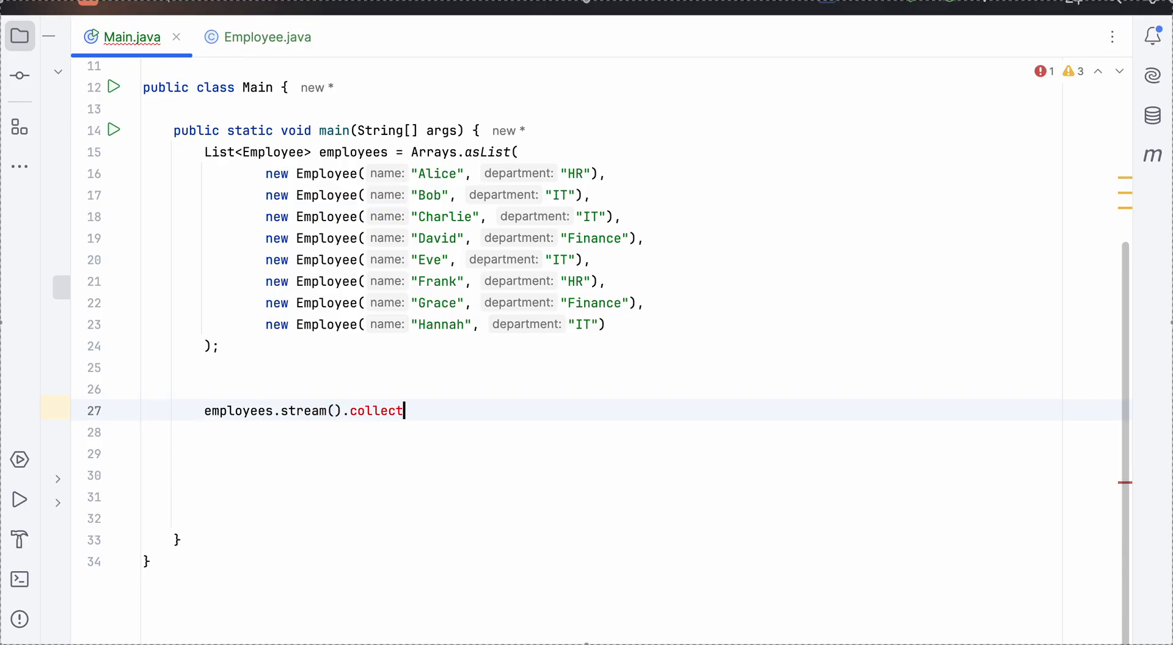
{"action": "type", "text": "("}
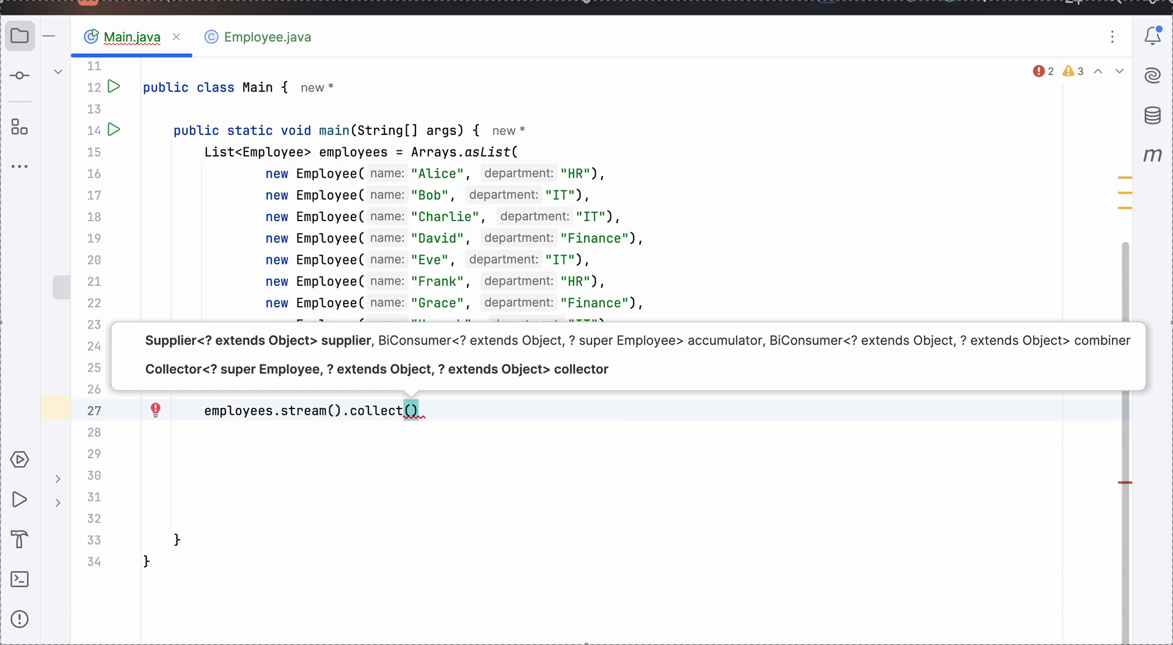
{"action": "type", "text": "Collectors.groupingBy"}
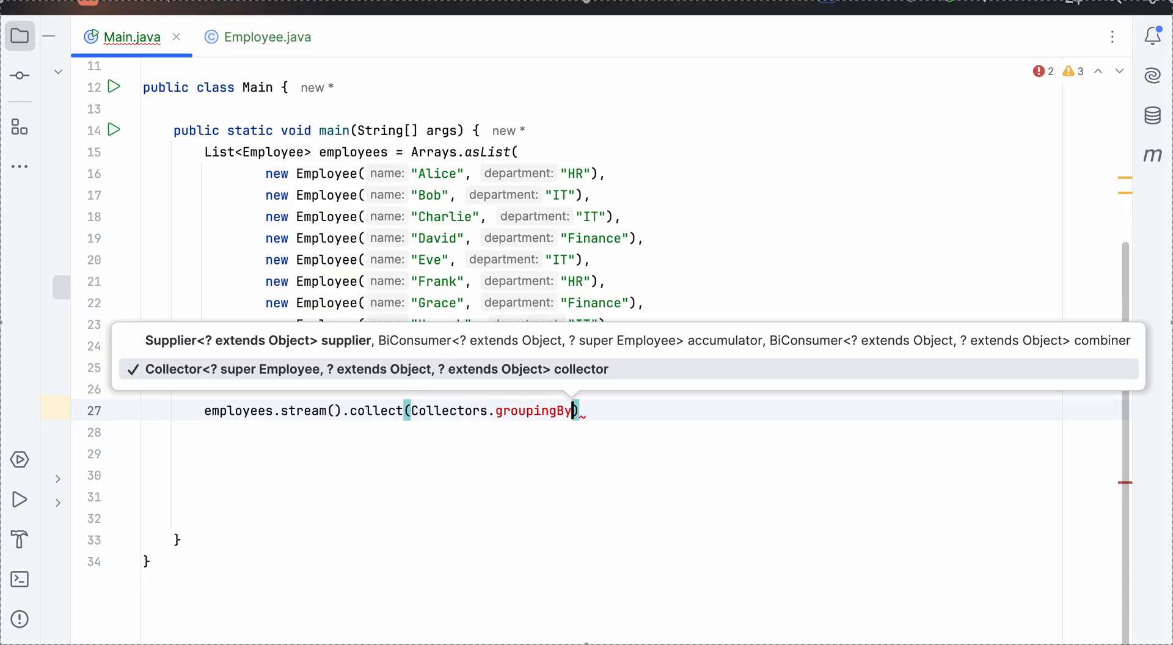
{"action": "type", "text": "("}
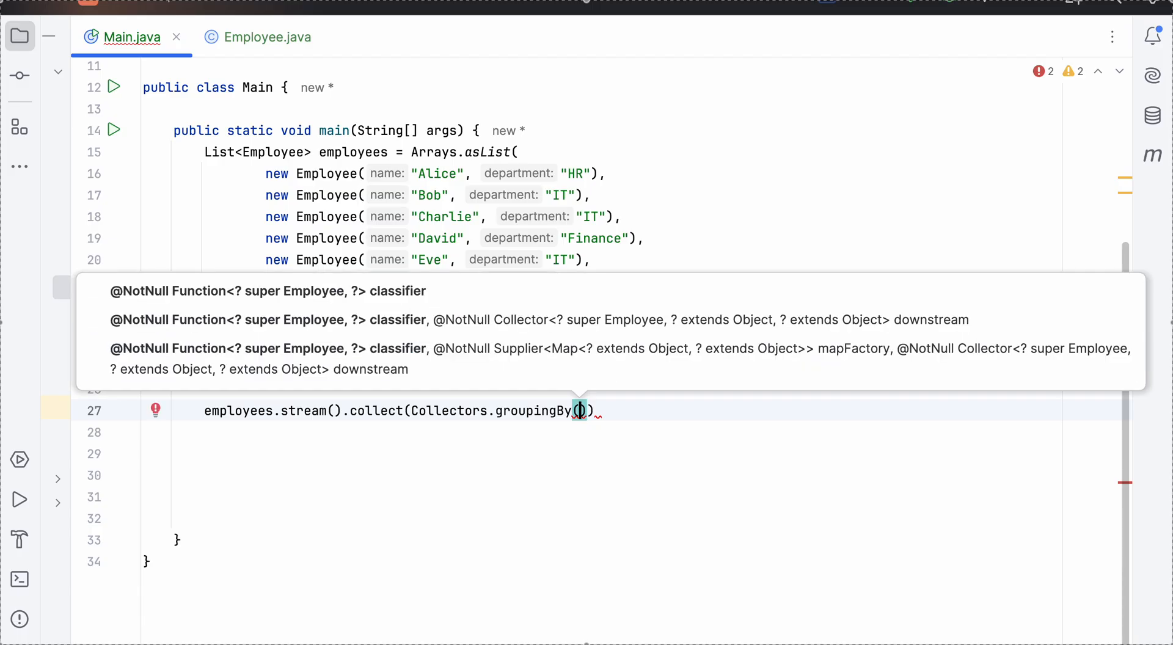
{"action": "type", "text": "Employ"}
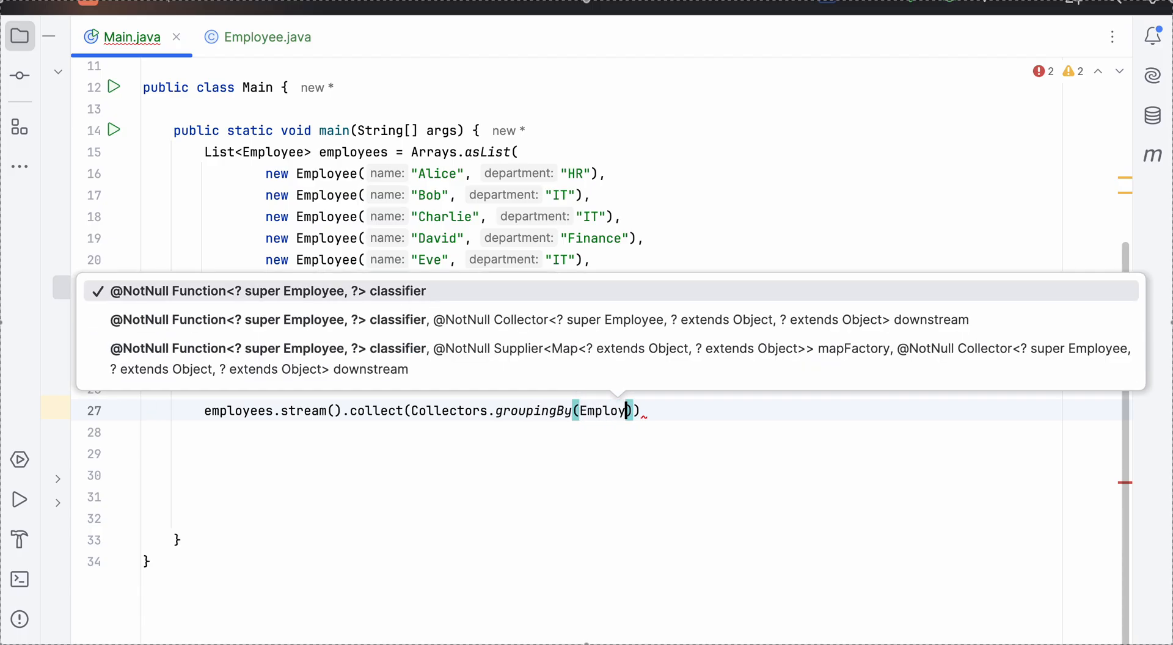
{"action": "type", "text": "Employee::"}
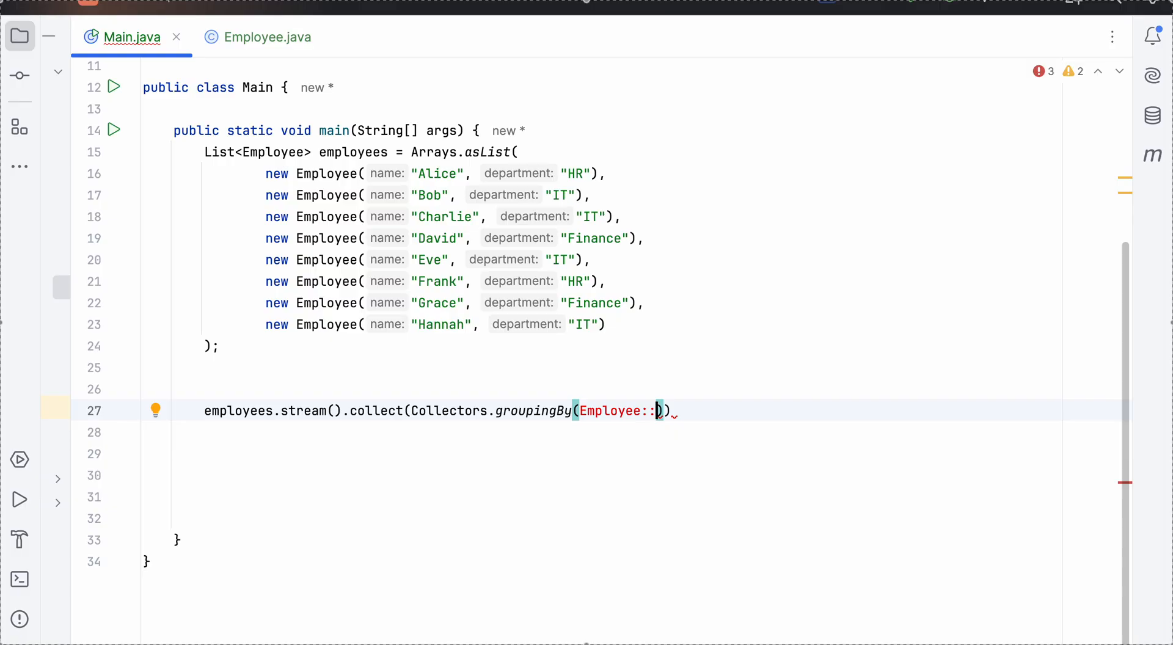
{"action": "type", "text": "getDe"}
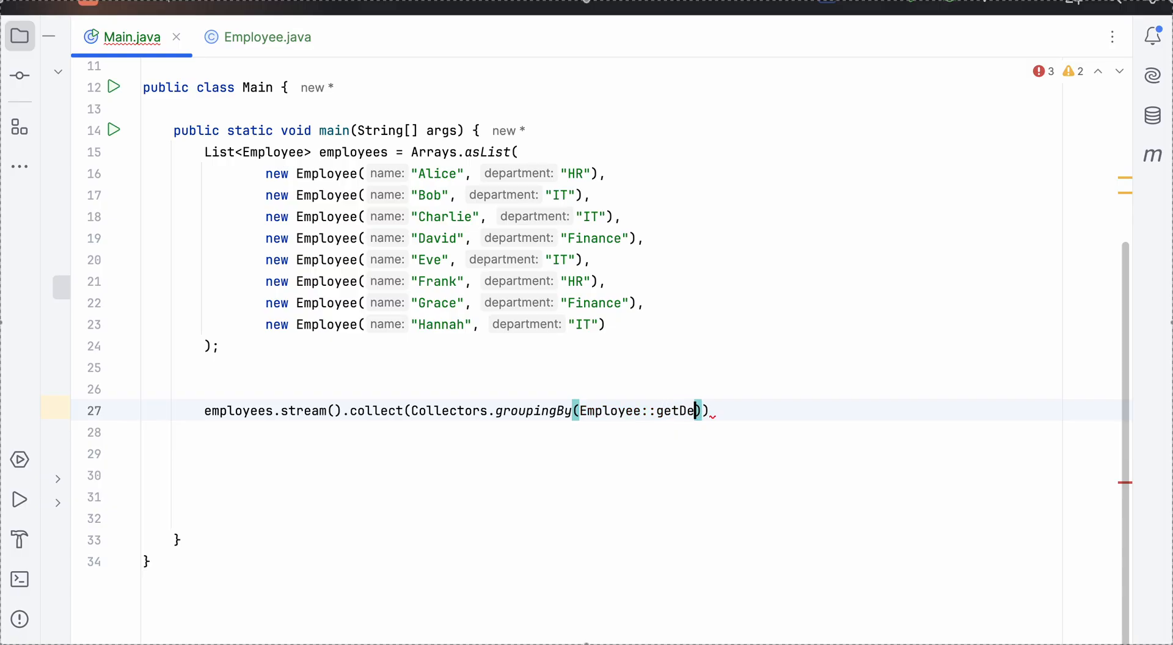
{"action": "type", "text": "partment"}
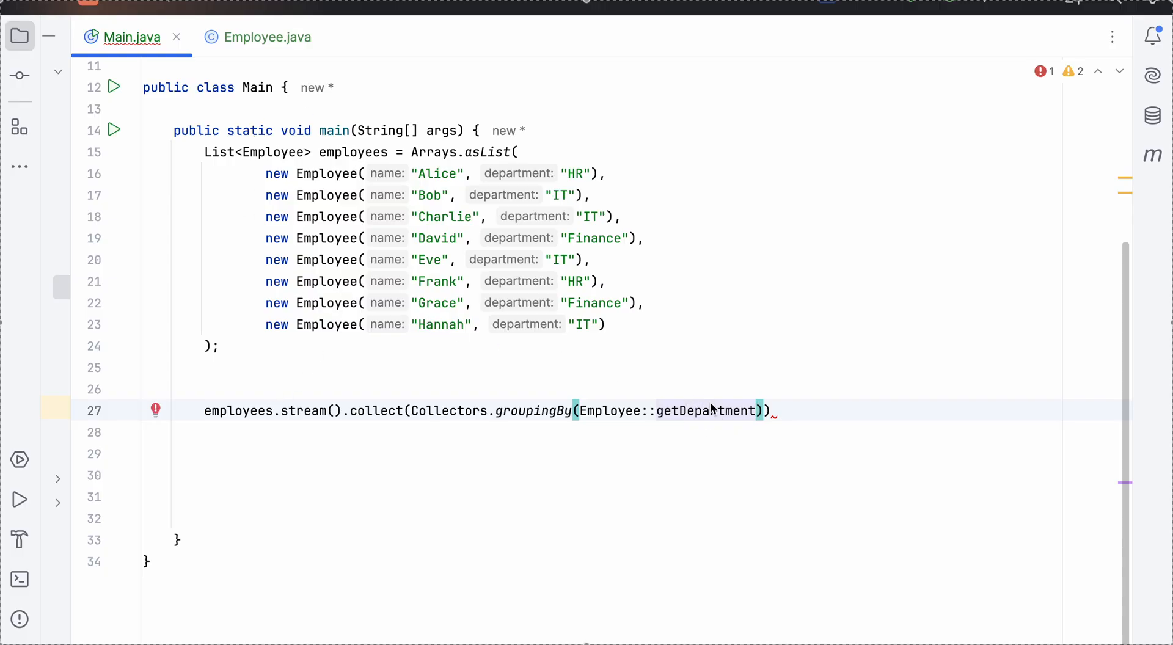
Check the getDepartment getter in Employee.java and return to Main.java
{"action": "left_click", "coordinate": [266, 37]}
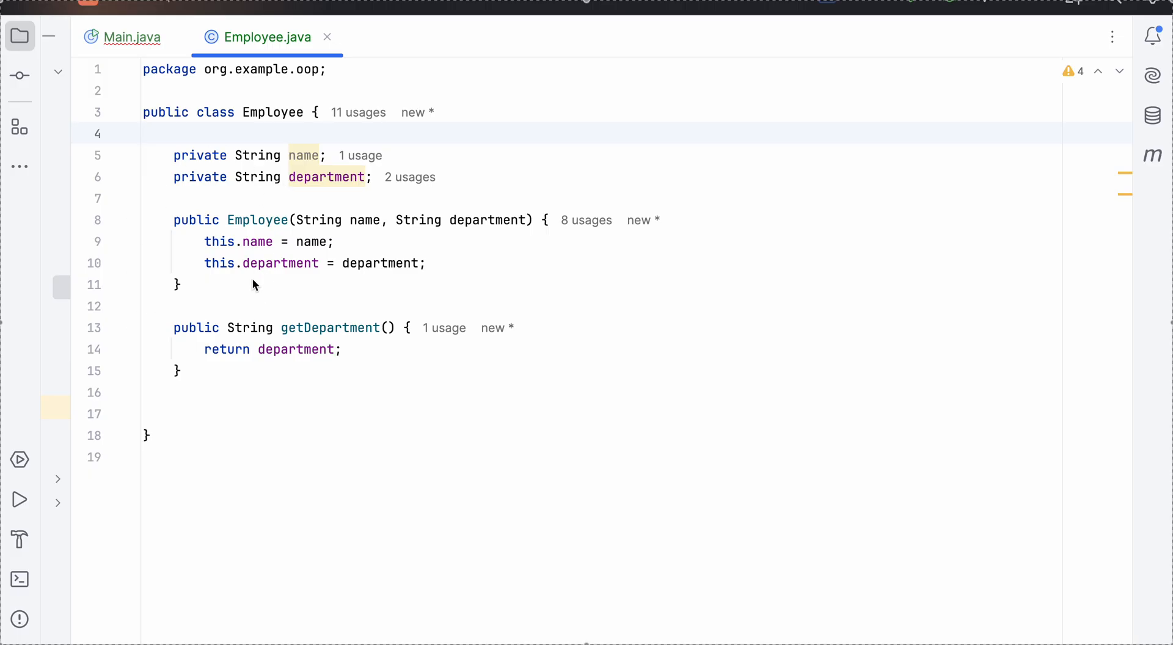
{"action": "mouse_move", "coordinate": [175, 140]}
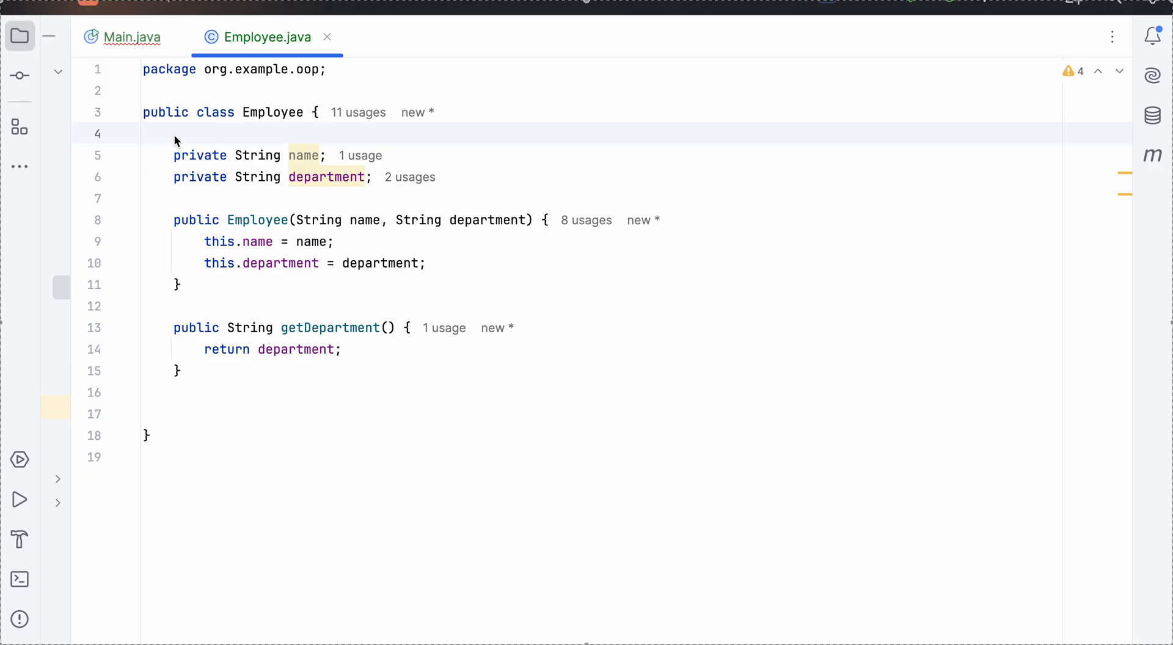
{"action": "left_click", "coordinate": [131, 37]}
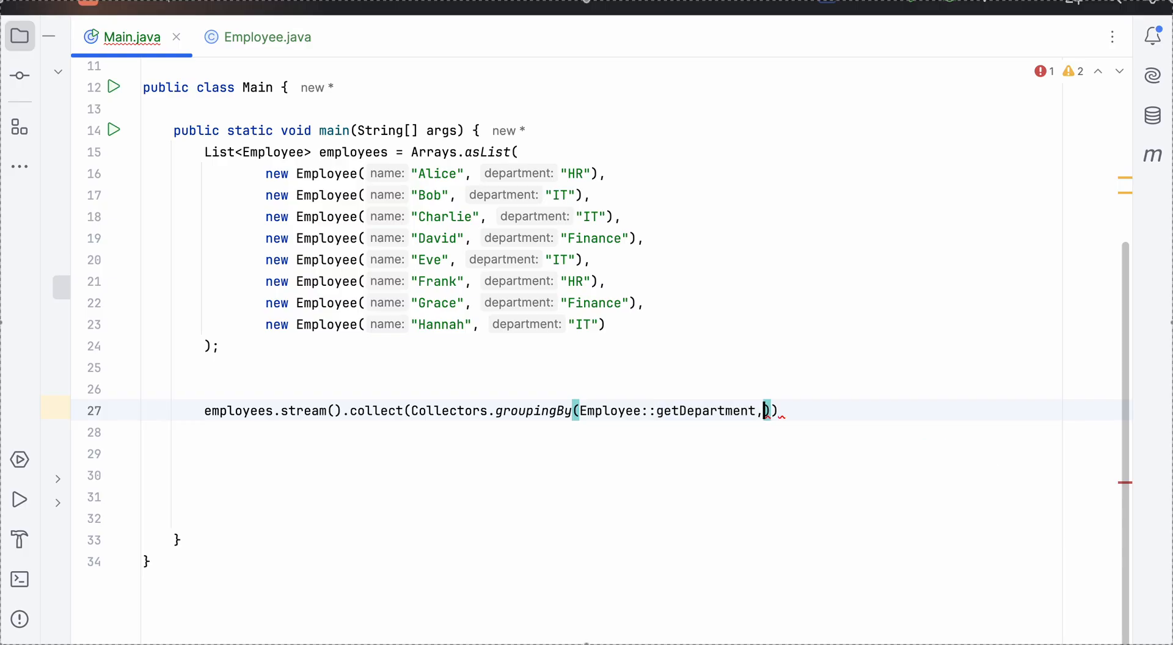
Add Collectors.counting() as the second groupingBy argument and close the statement with ));
{"action": "type", "text": "Collectors"}
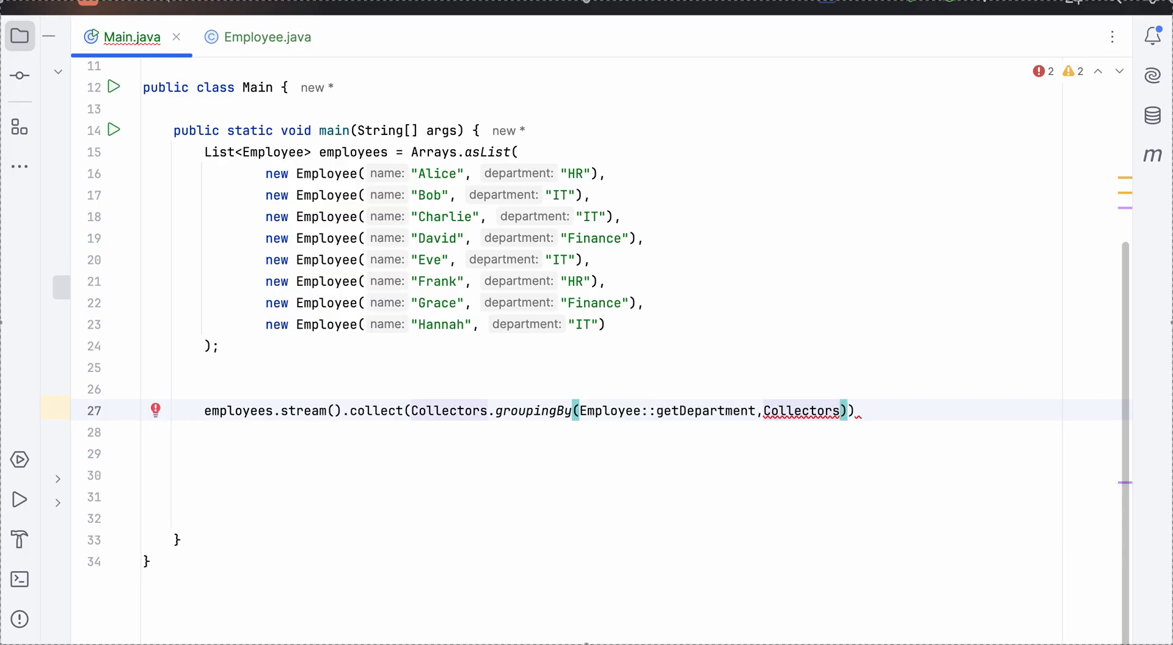
{"action": "type", "text": ".counting()"}
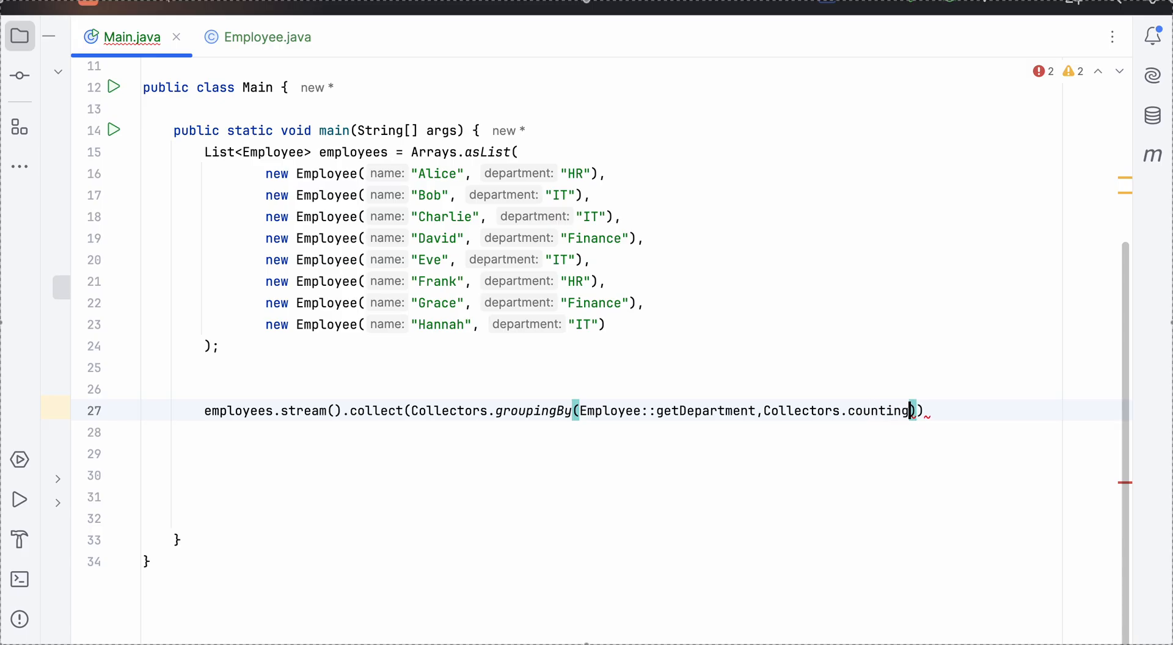
{"action": "type", "text": "());"}
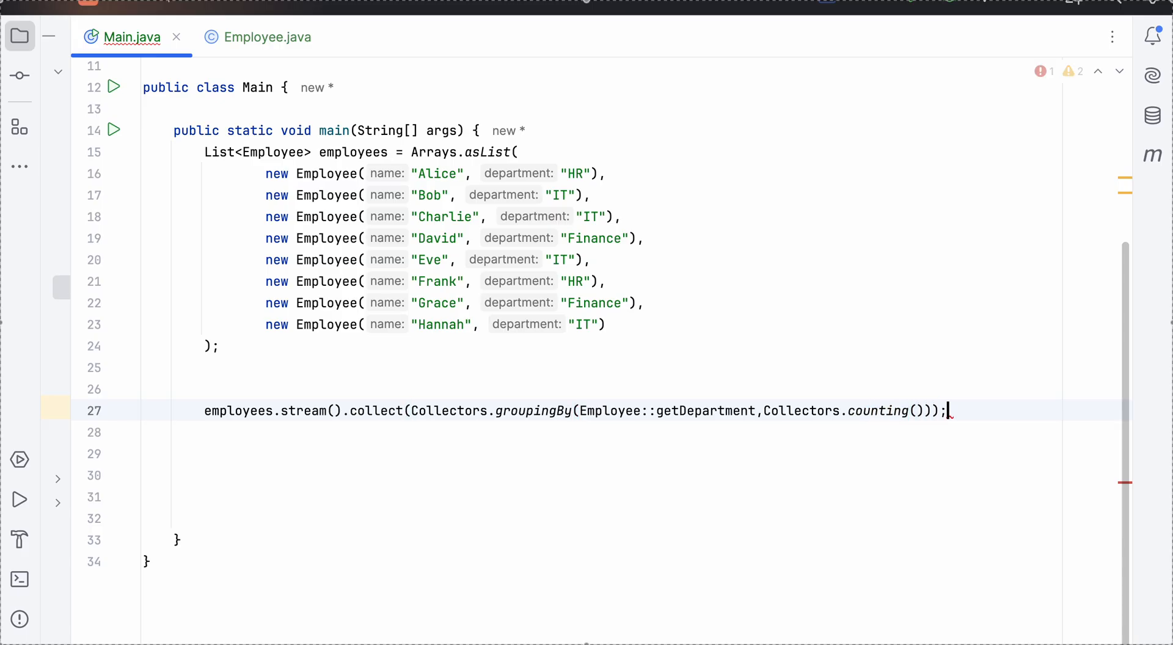
Assign the grouping result to a Map<String,Long> variable named map
{"action": "left_click", "coordinate": [207, 410]}
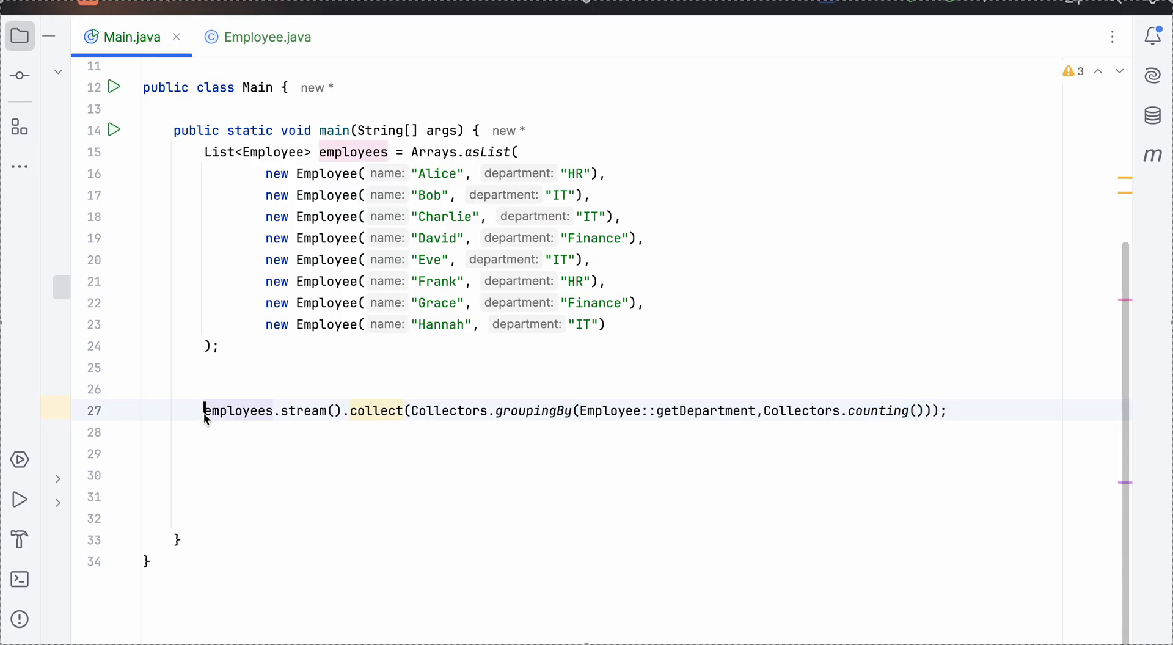
{"action": "type", "text": "Map<>map="}
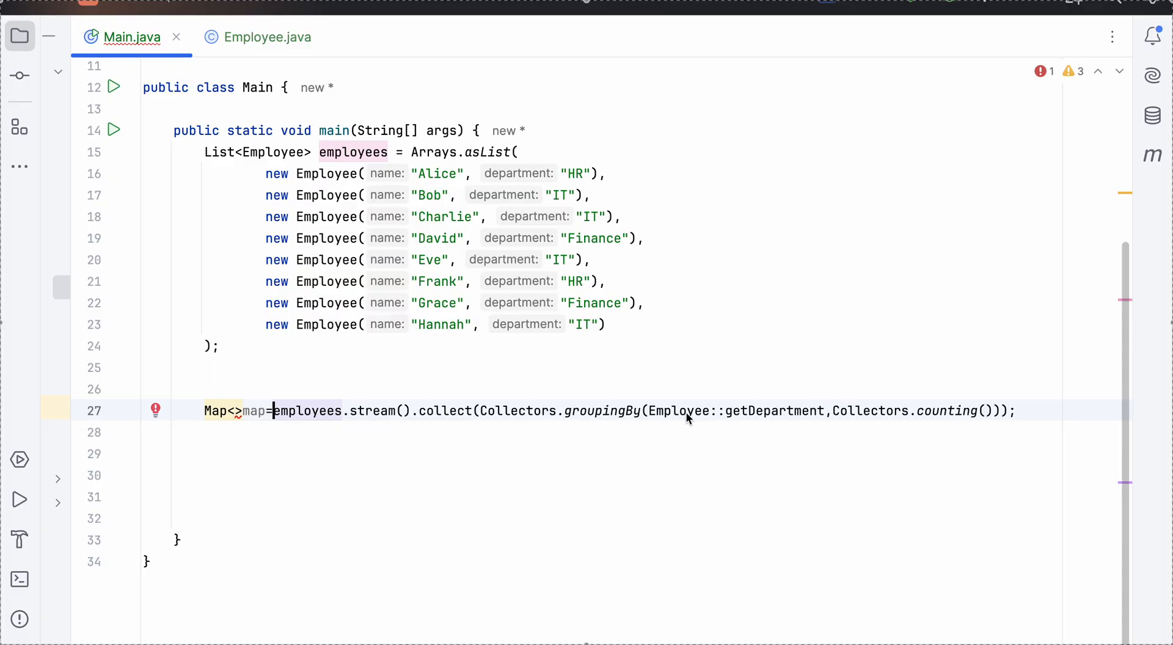
{"action": "double_click", "coordinate": [737, 410]}
{"action": "type", "text": "String,Long"}
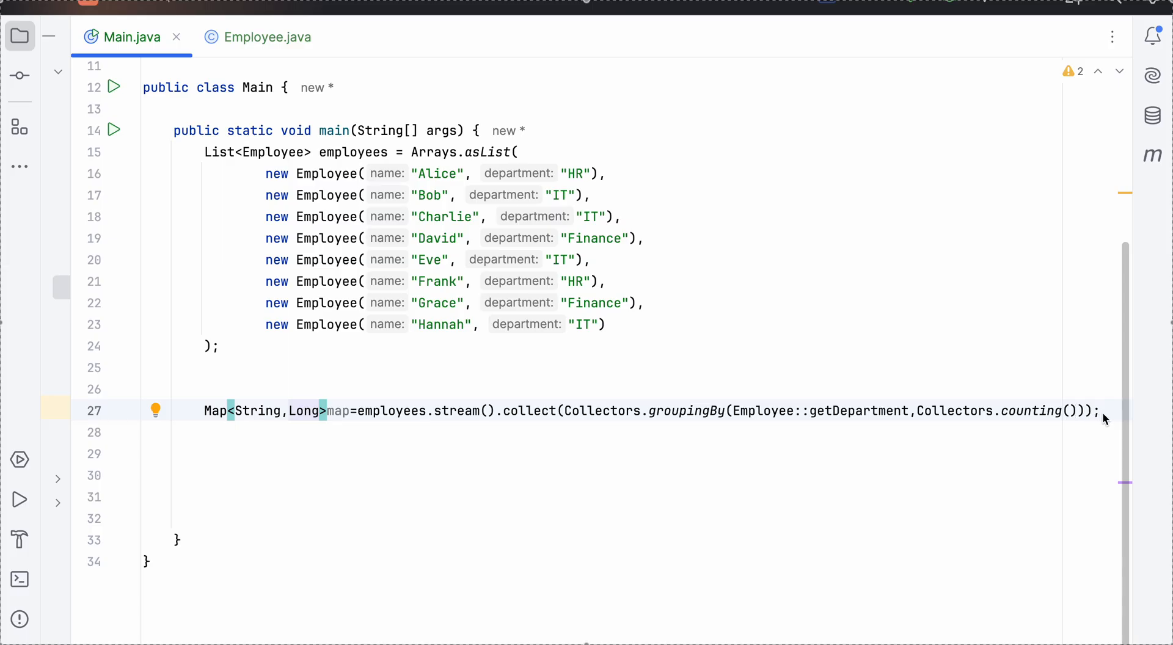
Add System.out.println(map); after the map assignment
{"action": "type", "text": "Syst"}
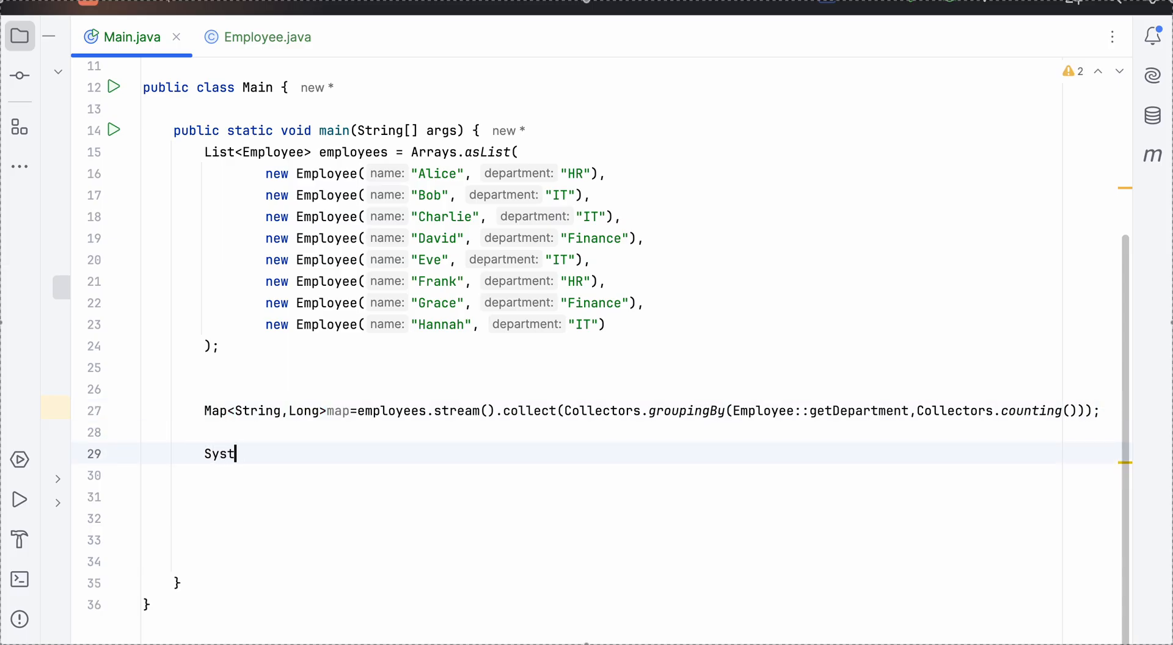
{"action": "type", "text": "em.out.println"}
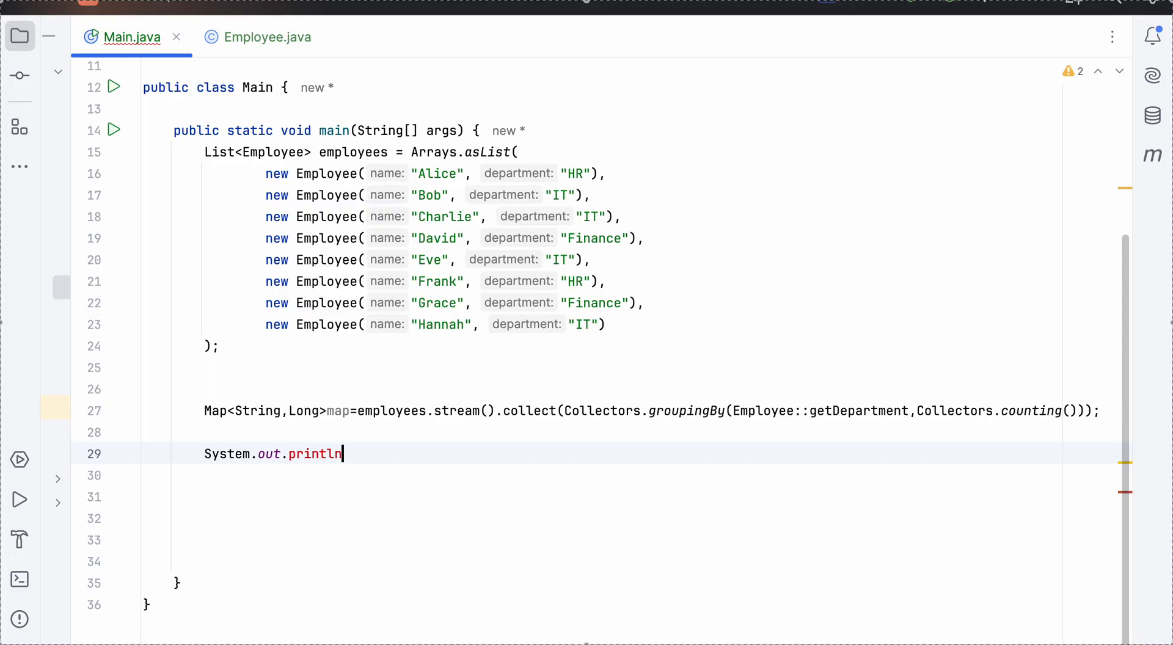
{"action": "type", "text": "(map);"}
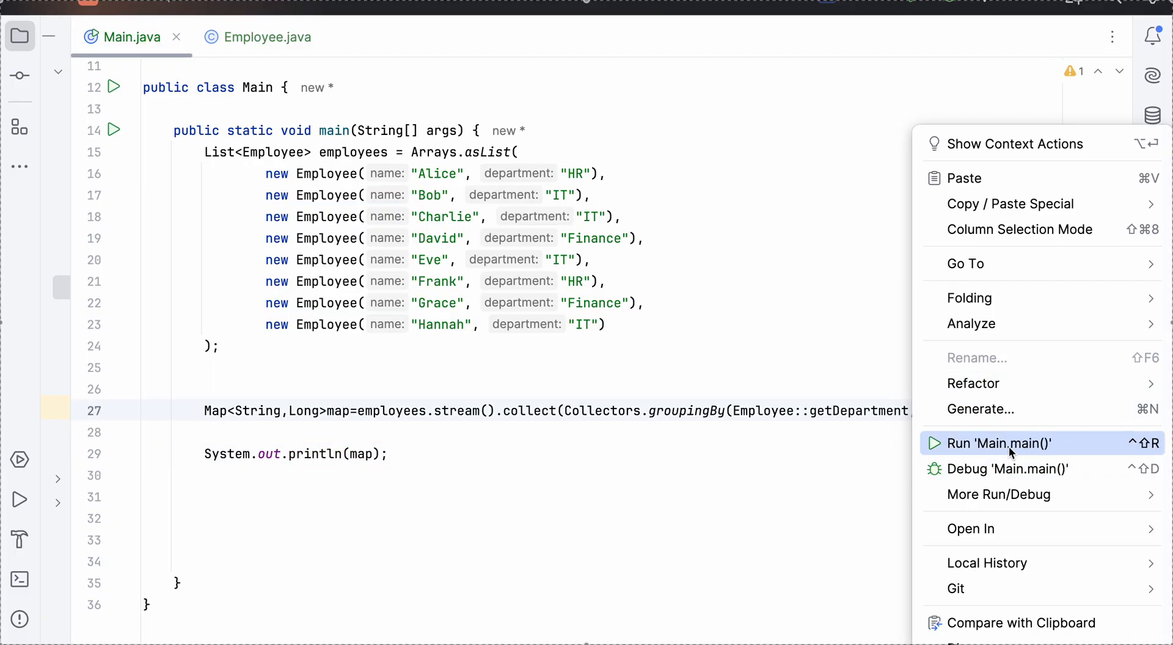
Run Main.main() to print the department counts {Finance=2, HR=2, IT=4}
{"action": "left_click", "coordinate": [996, 442]}
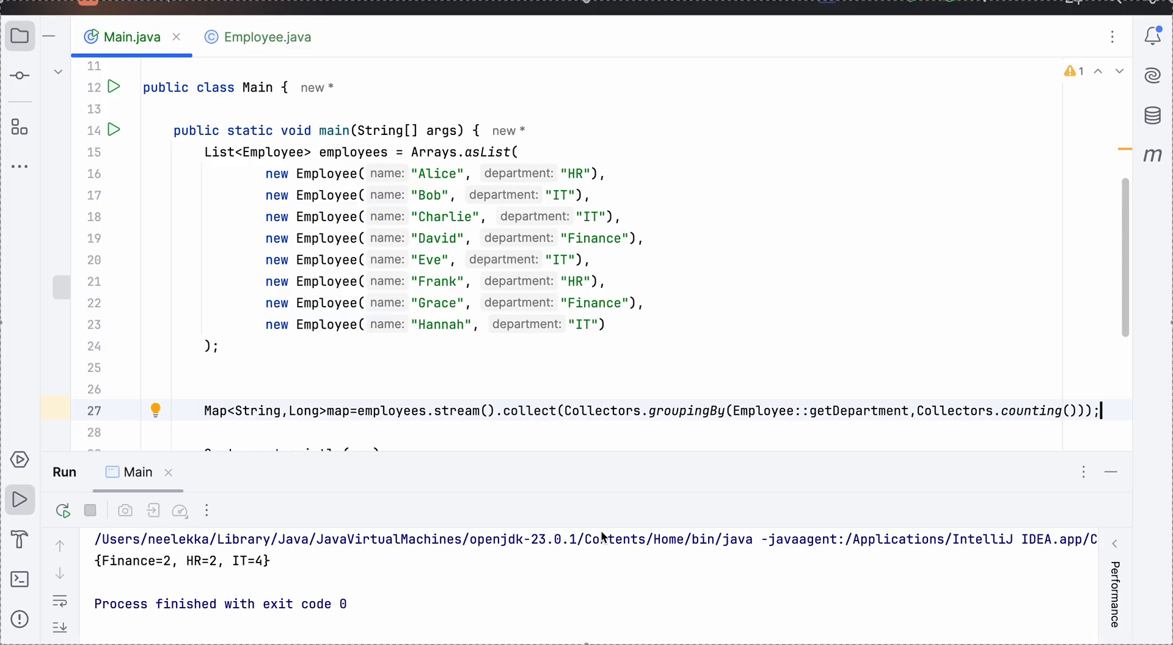
{"action": "mouse_move", "coordinate": [237, 570]}
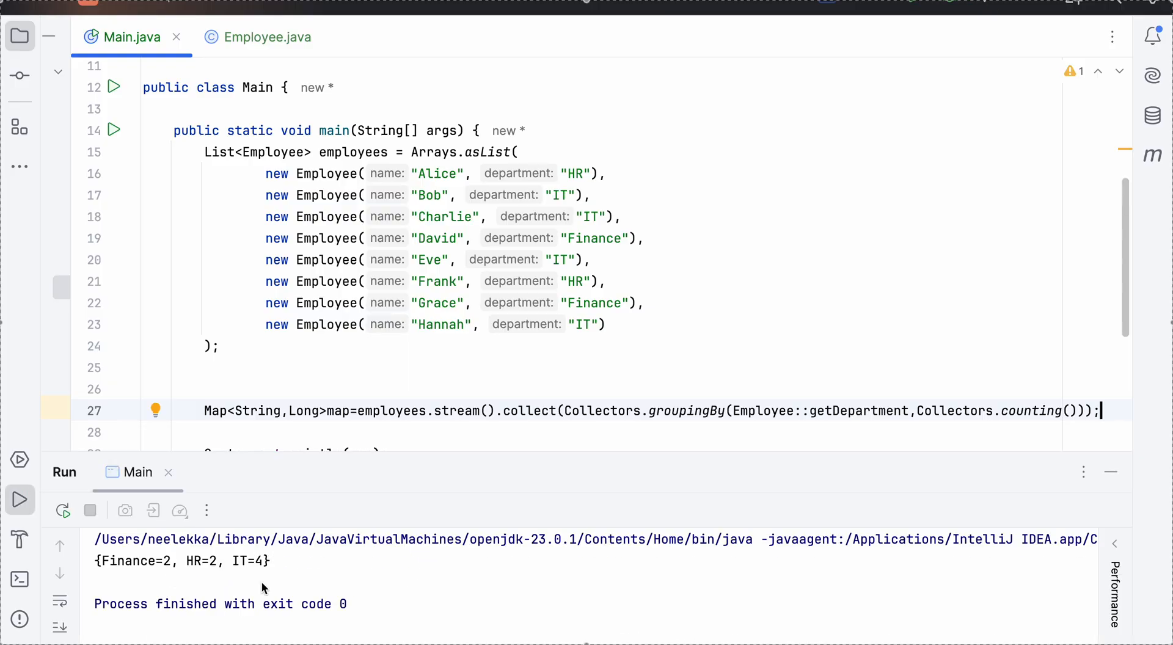
{"action": "mouse_move", "coordinate": [274, 570]}
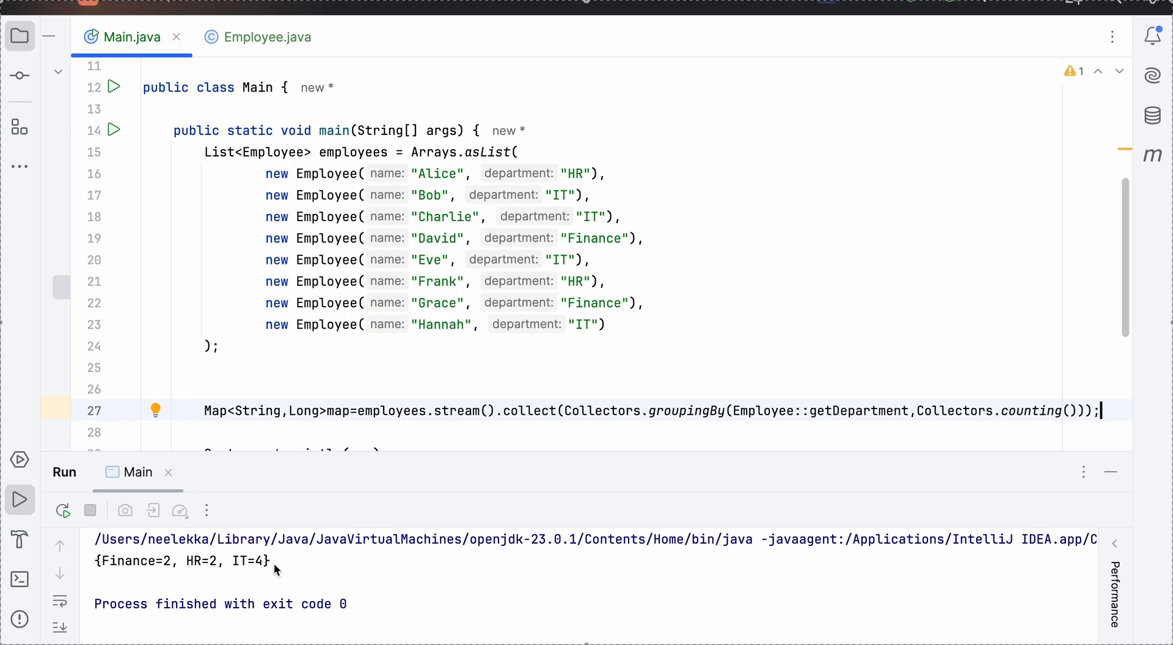
{"action": "mouse_move", "coordinate": [396, 458]}
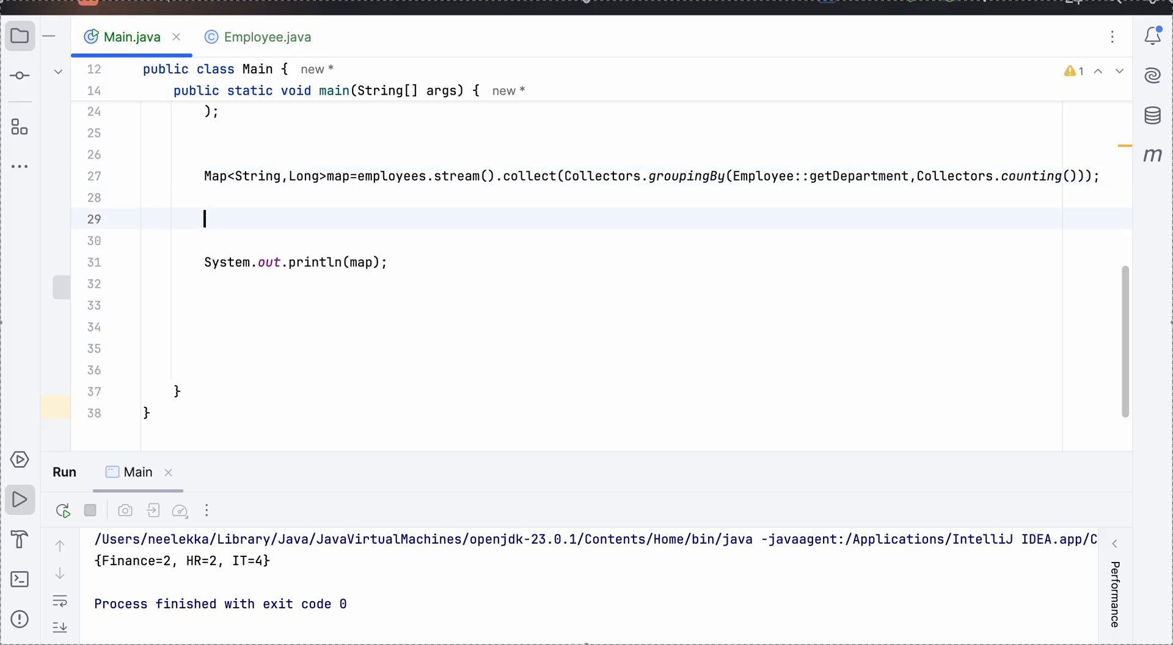
Write map.entrySet().stream().max(Map.Entry.comparingByValue()); on line 29
{"action": "type", "text": "map"}
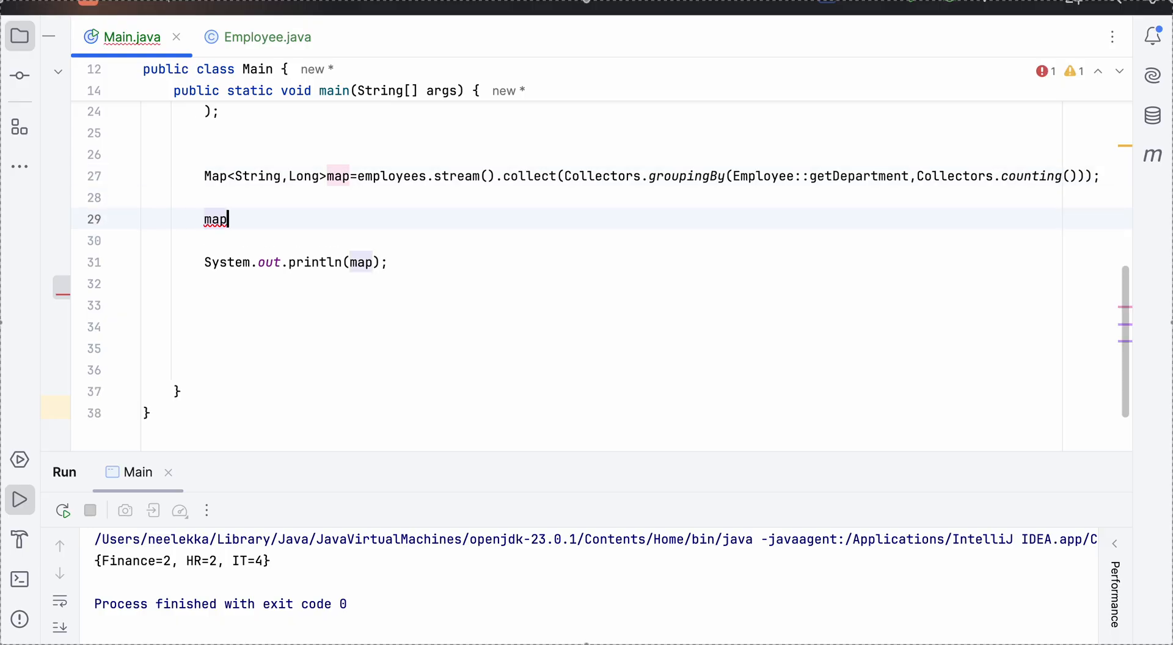
{"action": "type", "text": ".ent"}
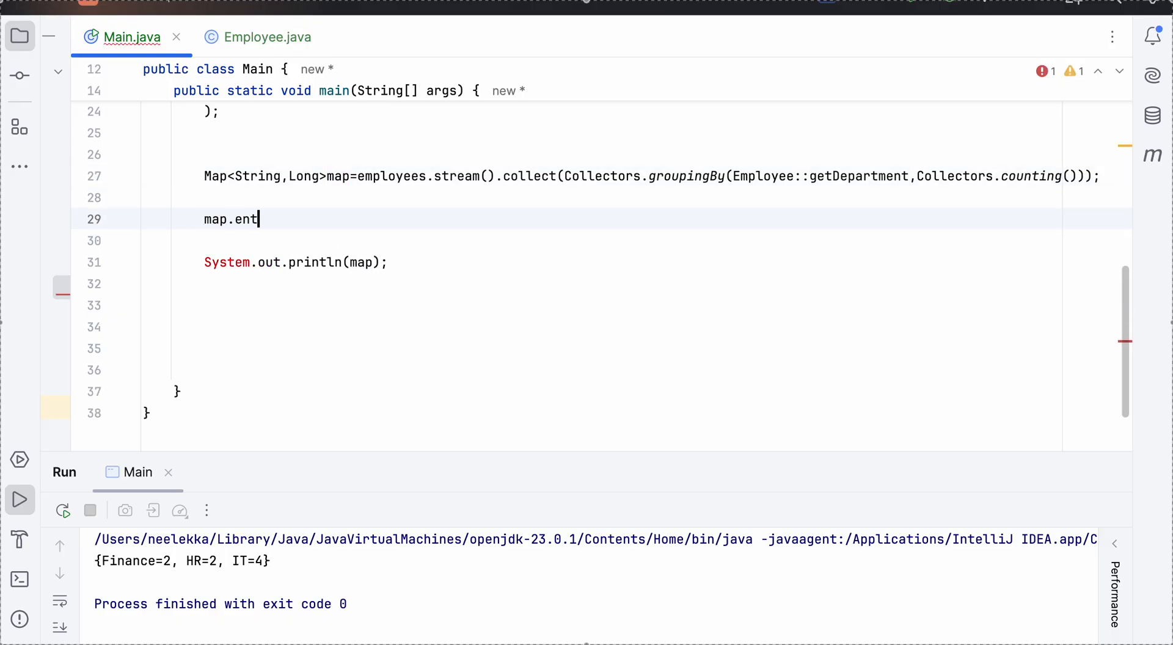
{"action": "type", "text": "rySet"}
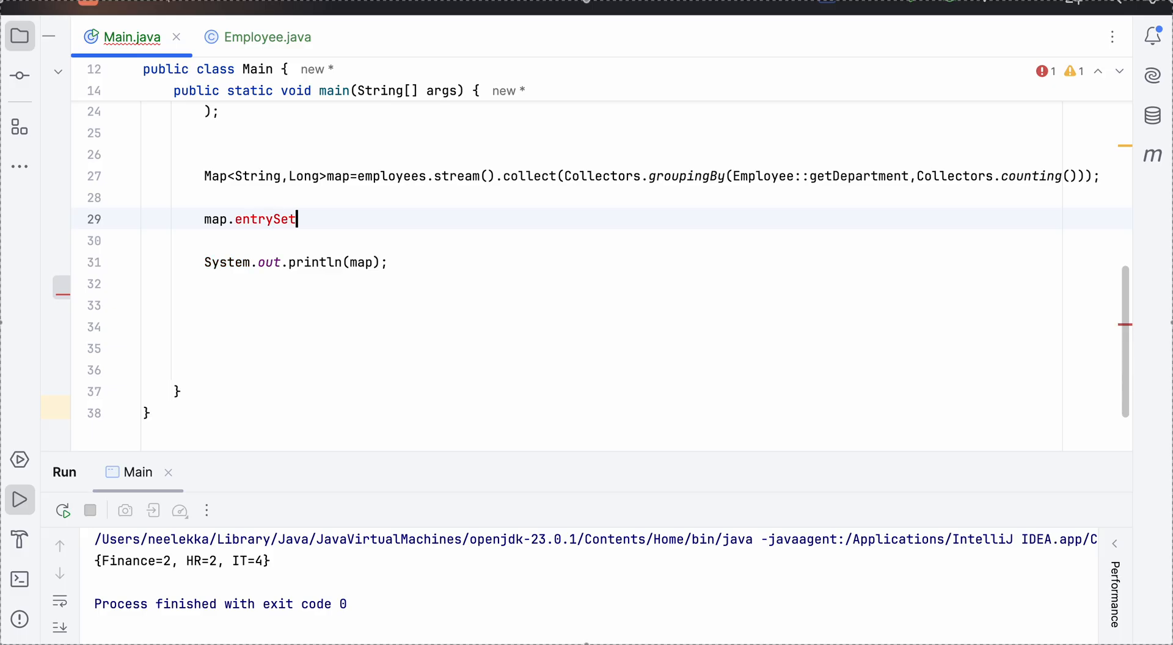
{"action": "type", "text": "()"}
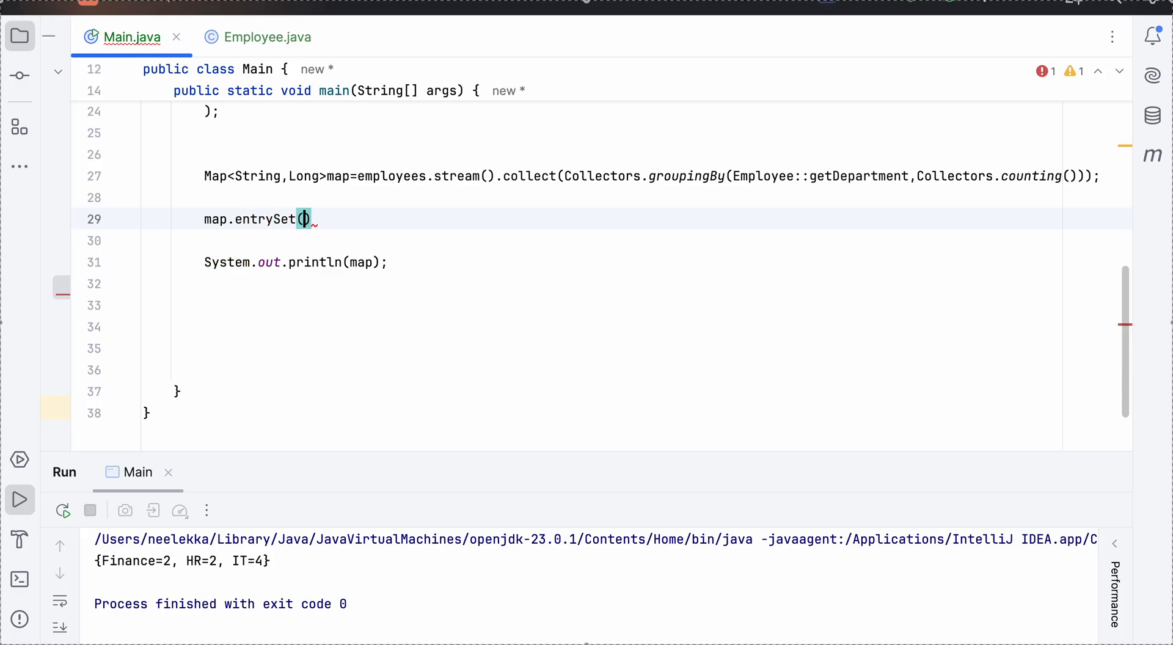
{"action": "type", "text": "."}
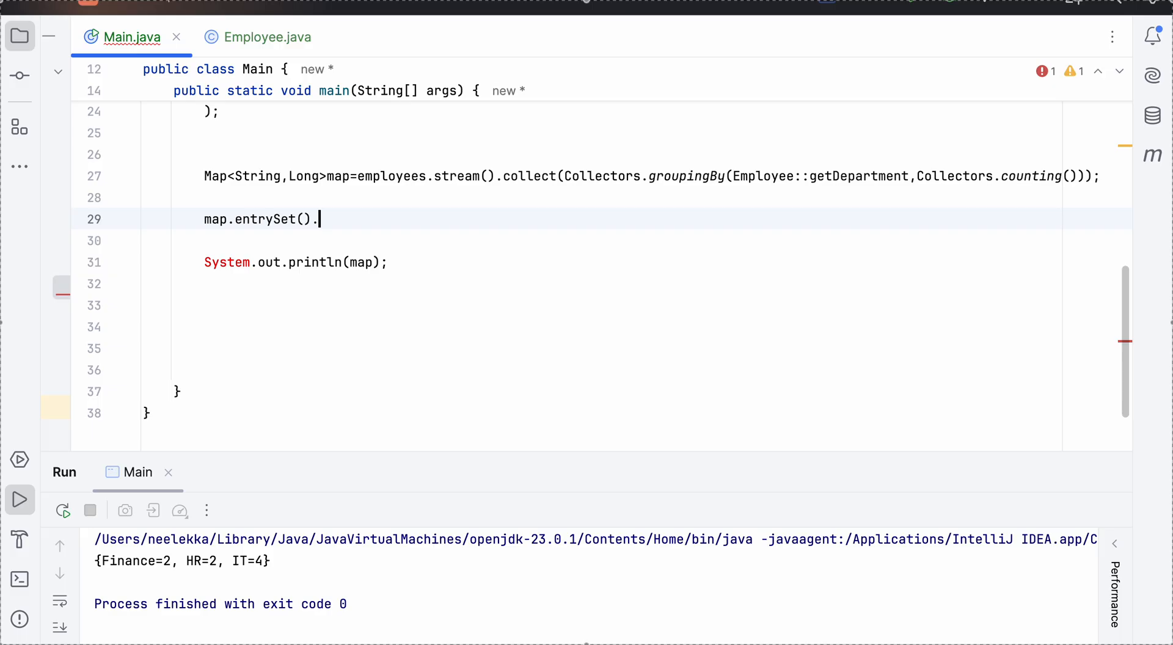
{"action": "type", "text": "stream()"}
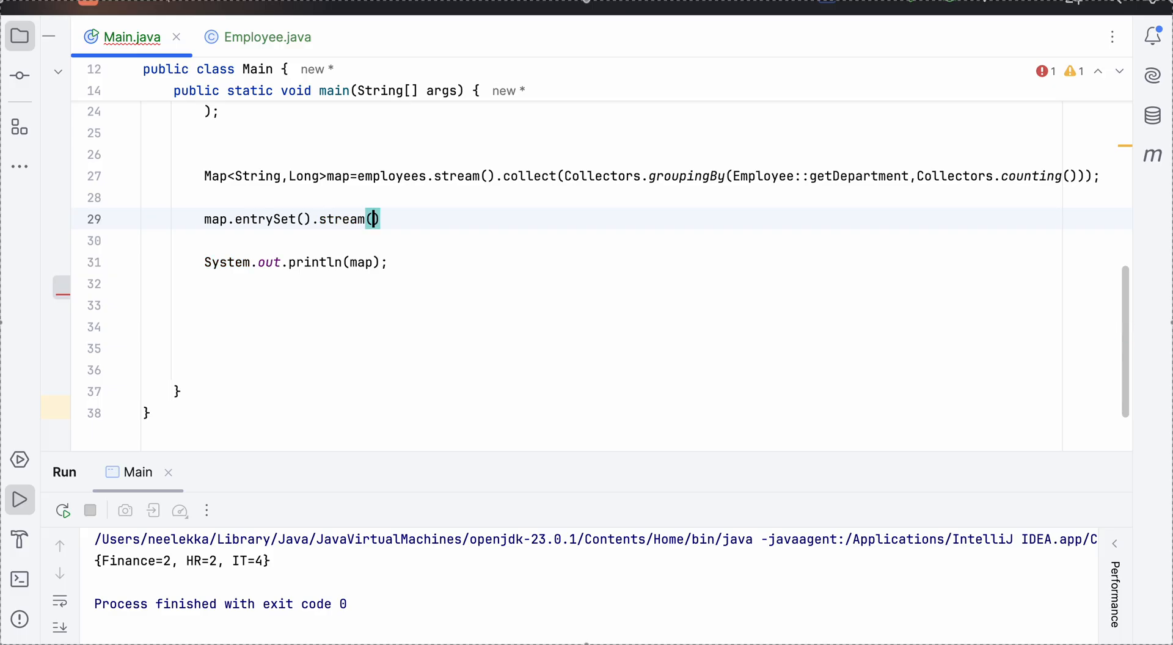
{"action": "type", "text": "."}
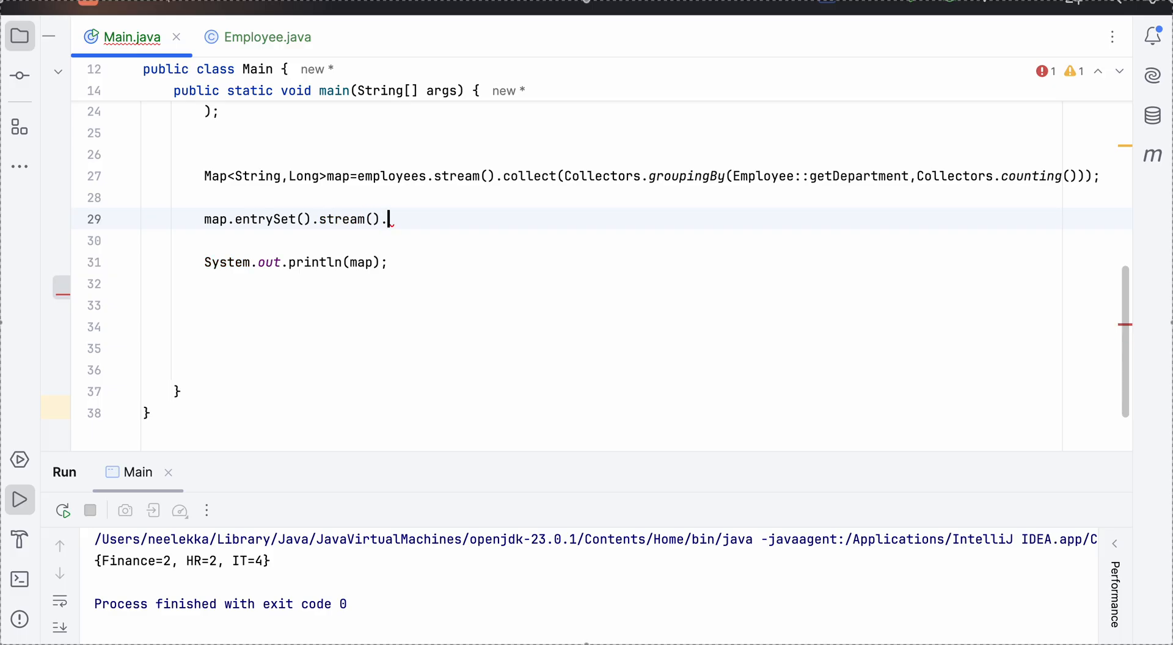
{"action": "type", "text": "max("}
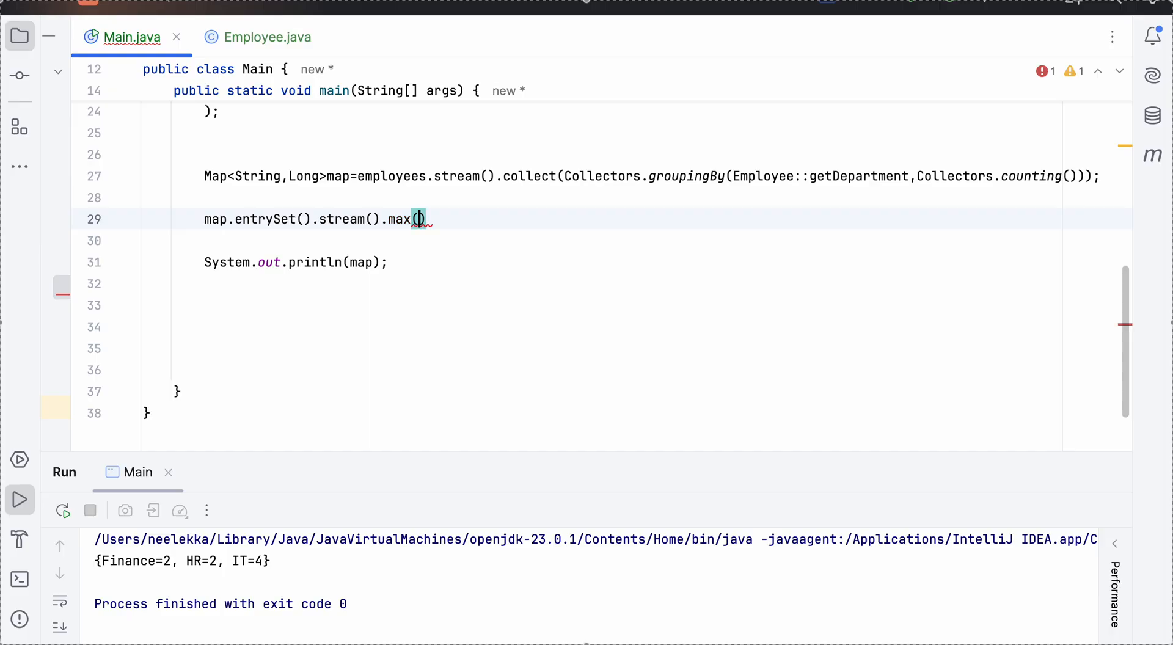
{"action": "type", "text": "Map."}
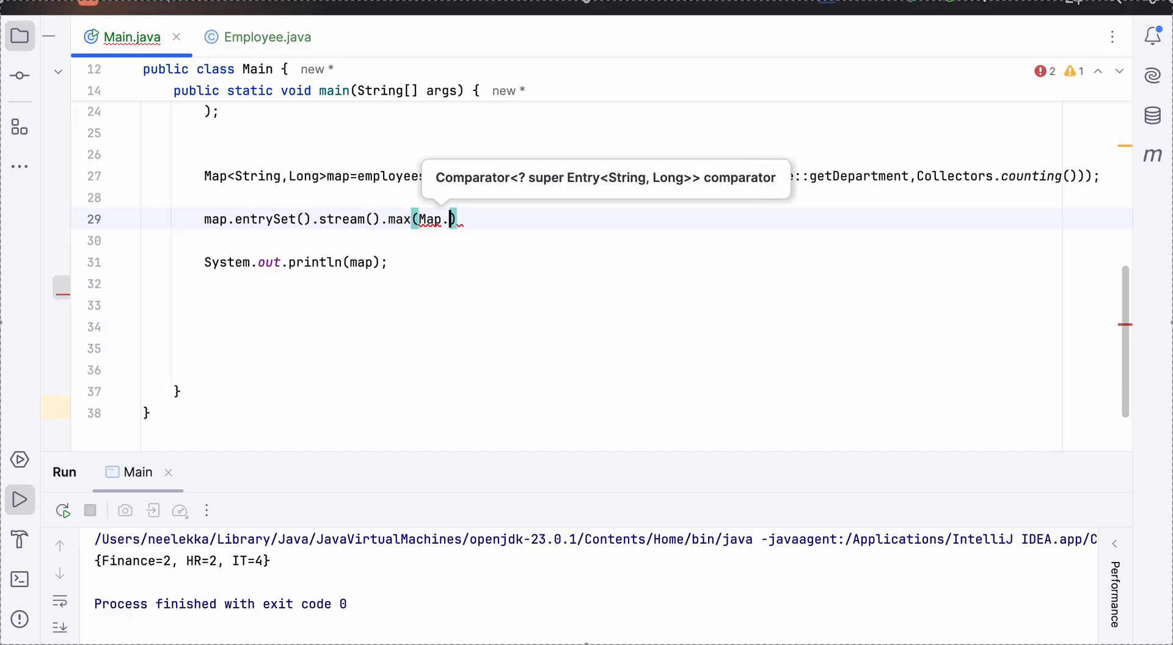
{"action": "type", "text": "Entry."}
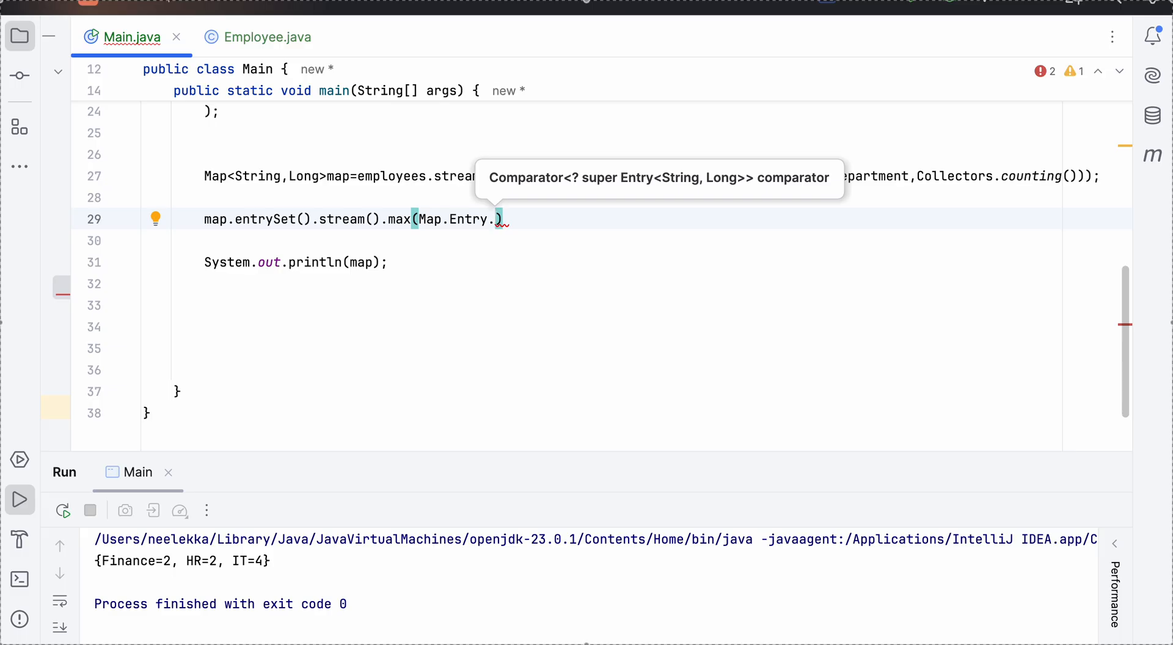
{"action": "type", "text": "comparingBy"}
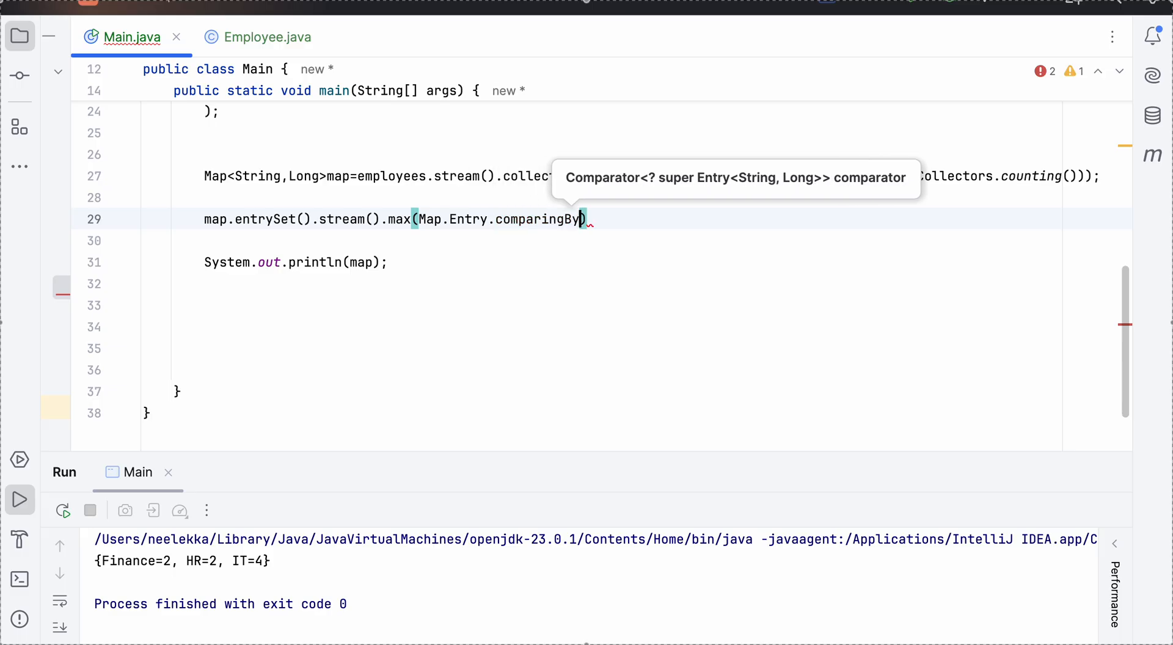
{"action": "type", "text": "Value)"}
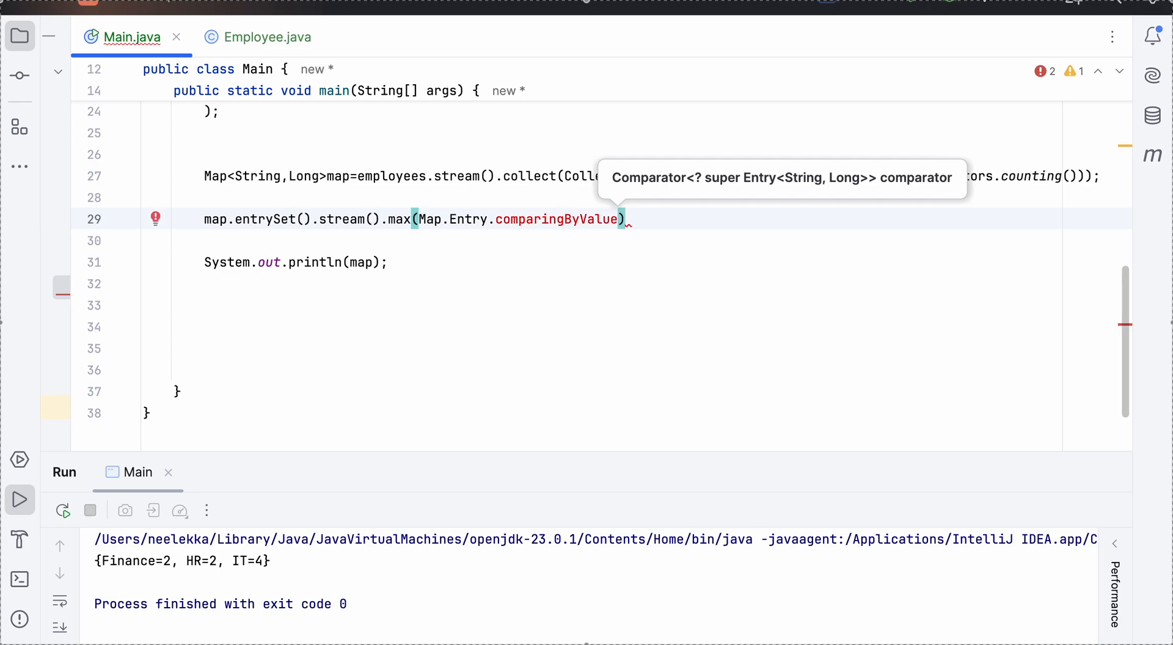
{"action": "type", "text": "()"}
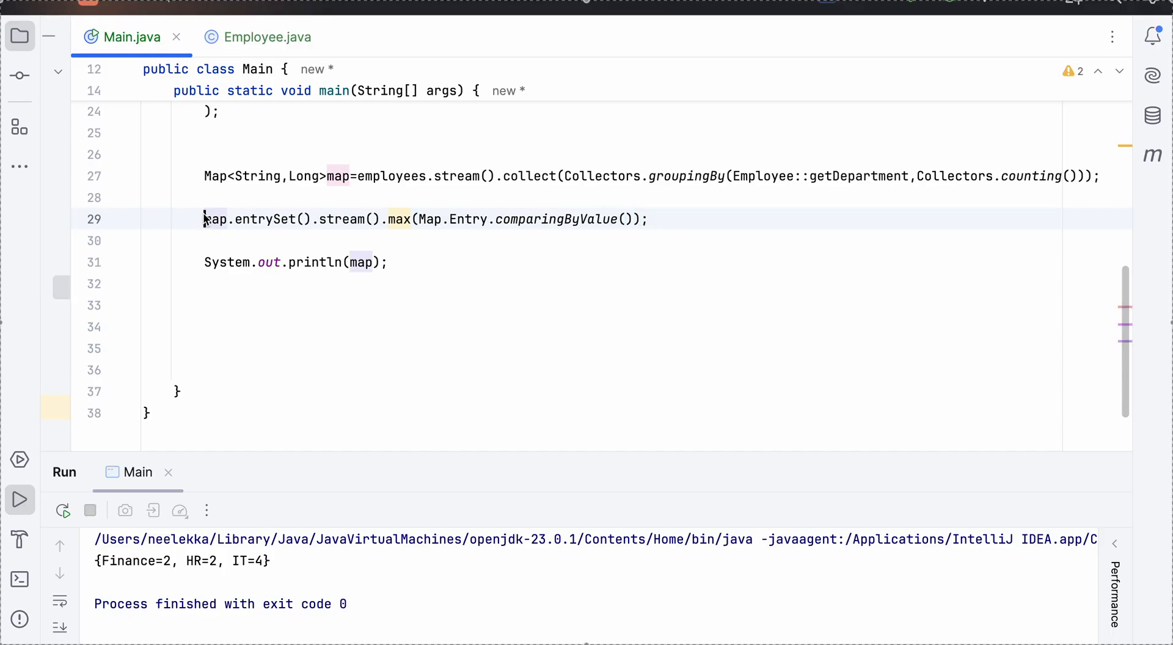
Assign the max result to Optional<Map.Entry<String,Long>> maxDepartment
{"action": "type", "text": "Optional"}
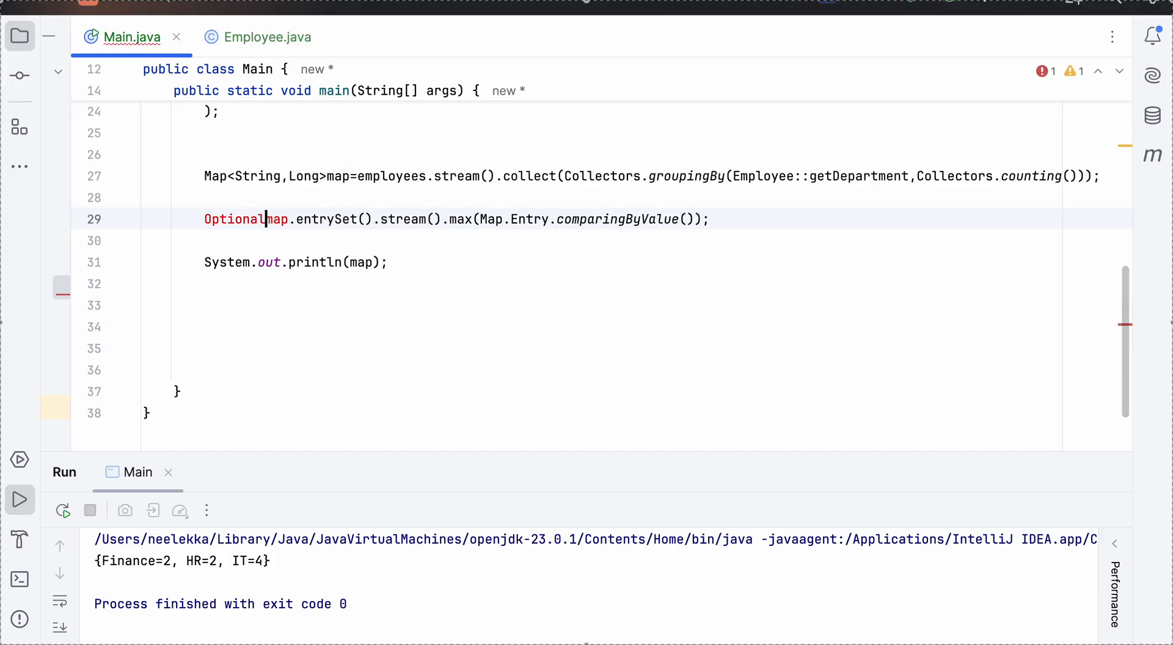
{"action": "type", "text": "<>"}
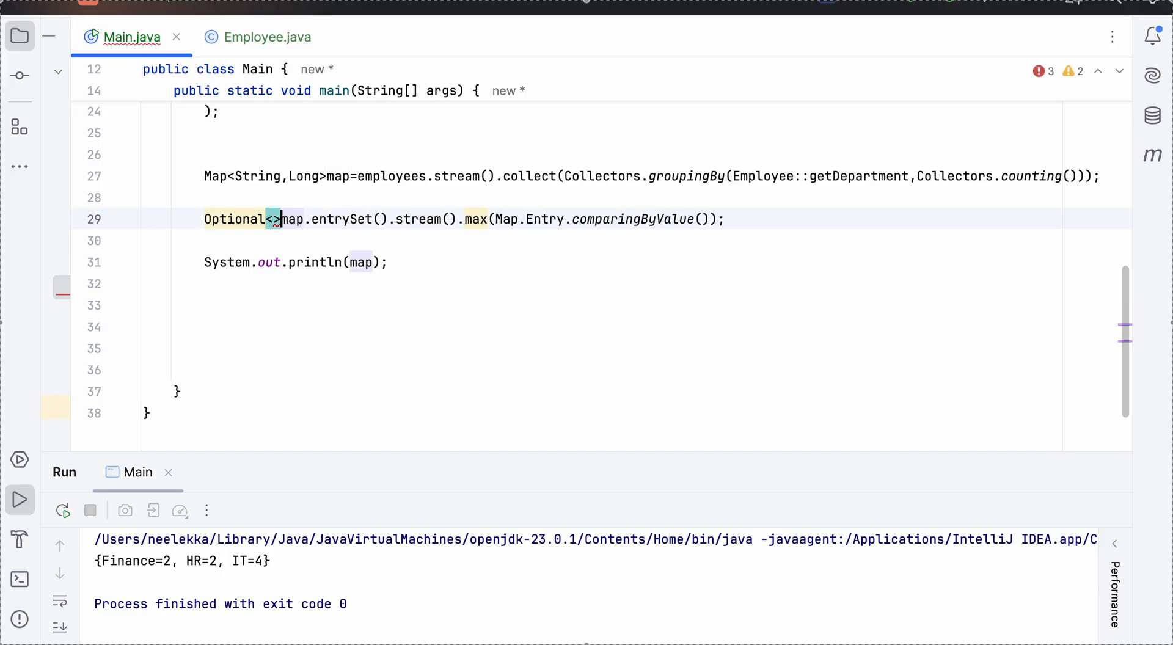
{"action": "type", "text": "maxDepartment="}
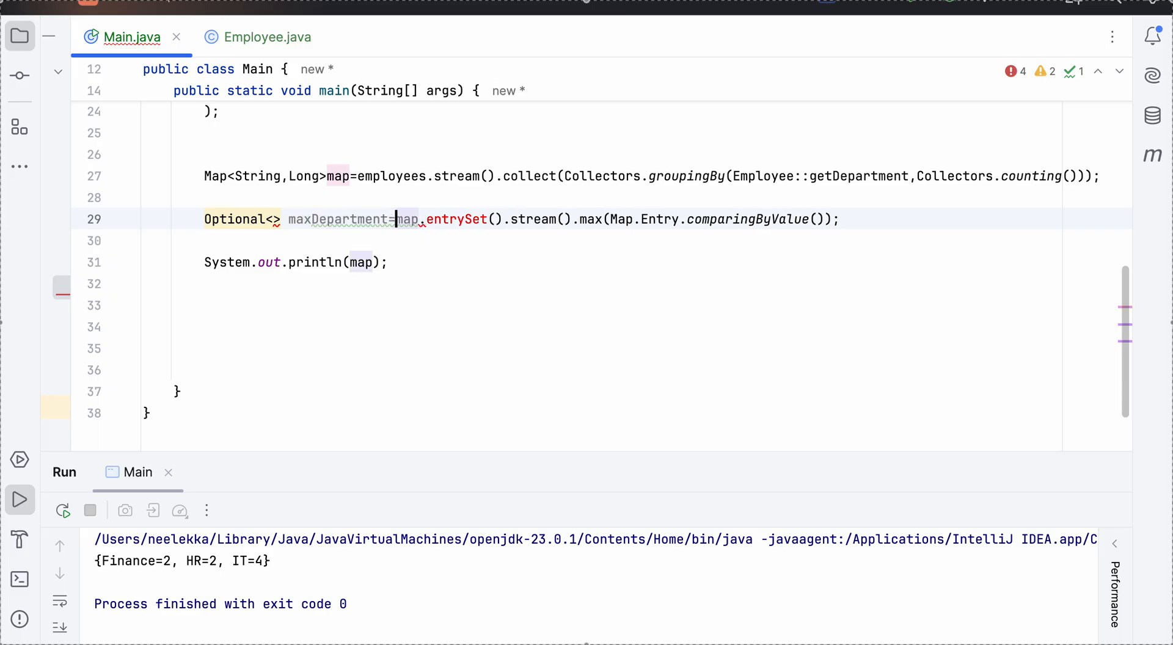
{"action": "type", "text": "M"}
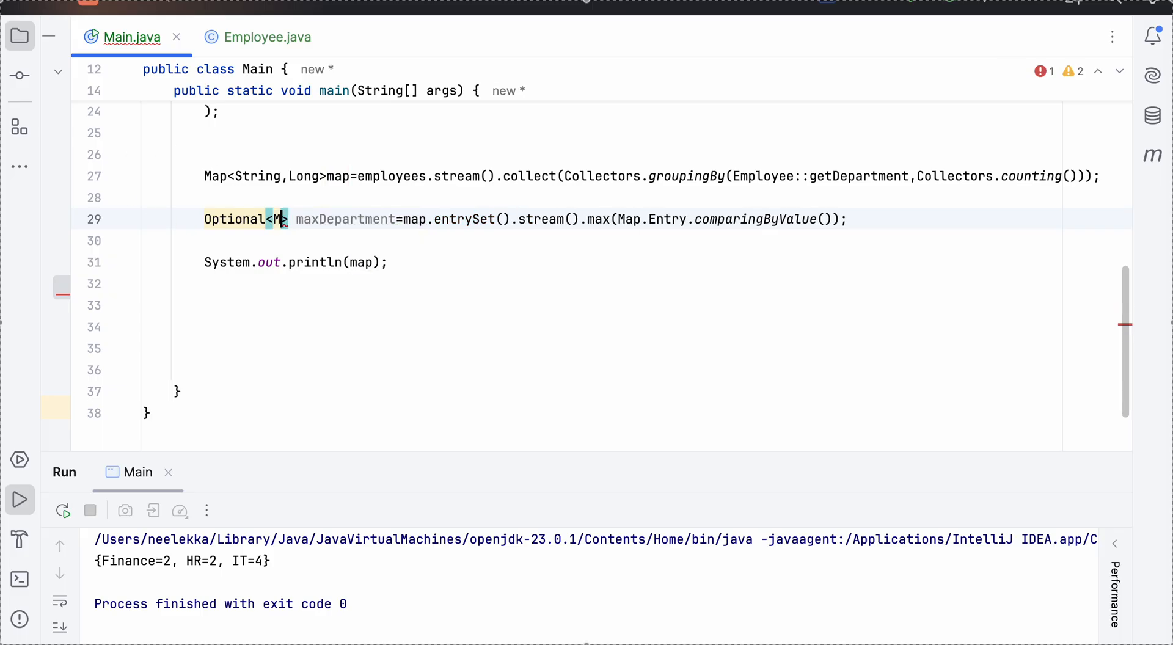
{"action": "type", "text": "Map.Entry"}
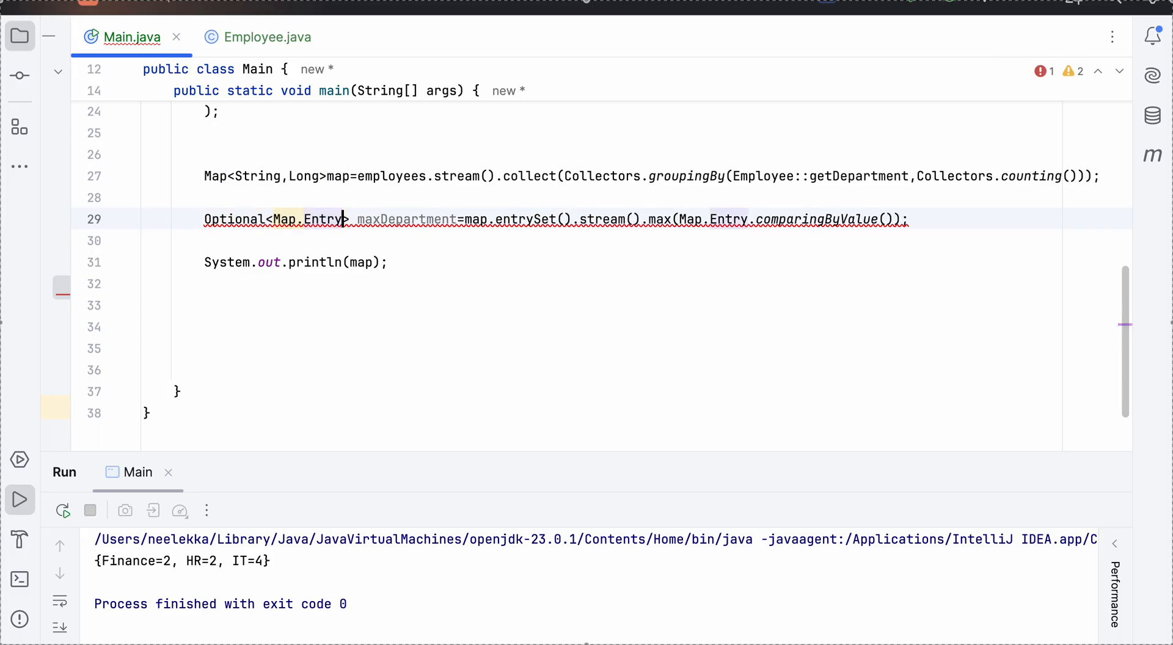
{"action": "type", "text": "<String,Long>"}
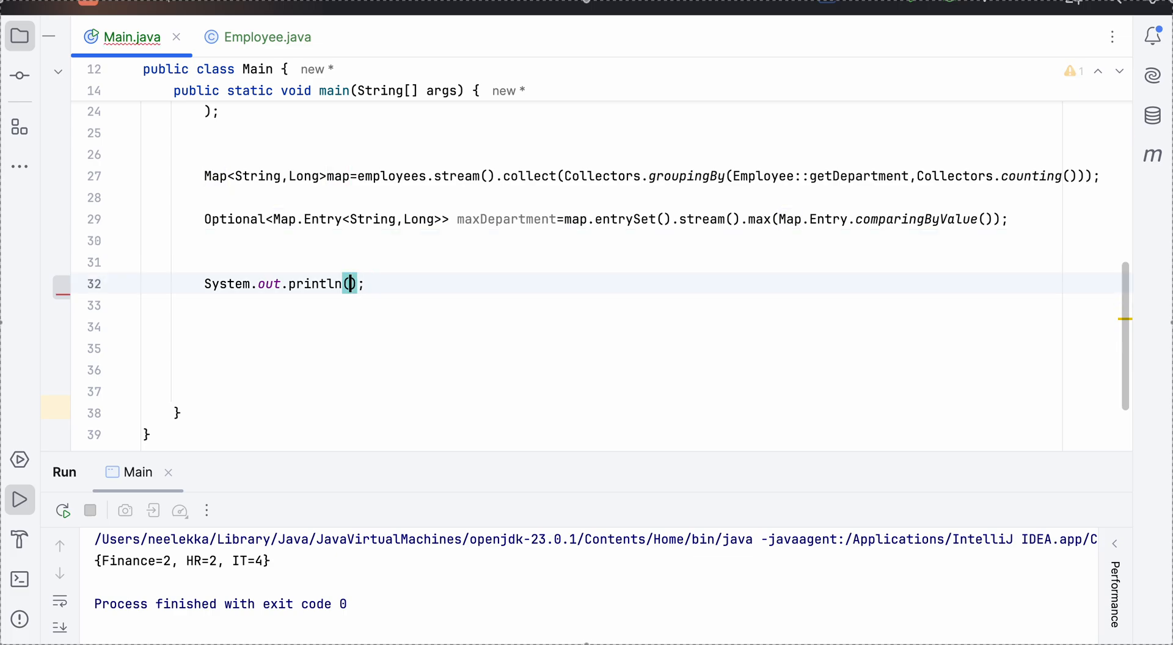
Print maxDepartment with System.out.println so the run shows Optional[IT=4]
{"action": "type", "text": "maxDepartment"}
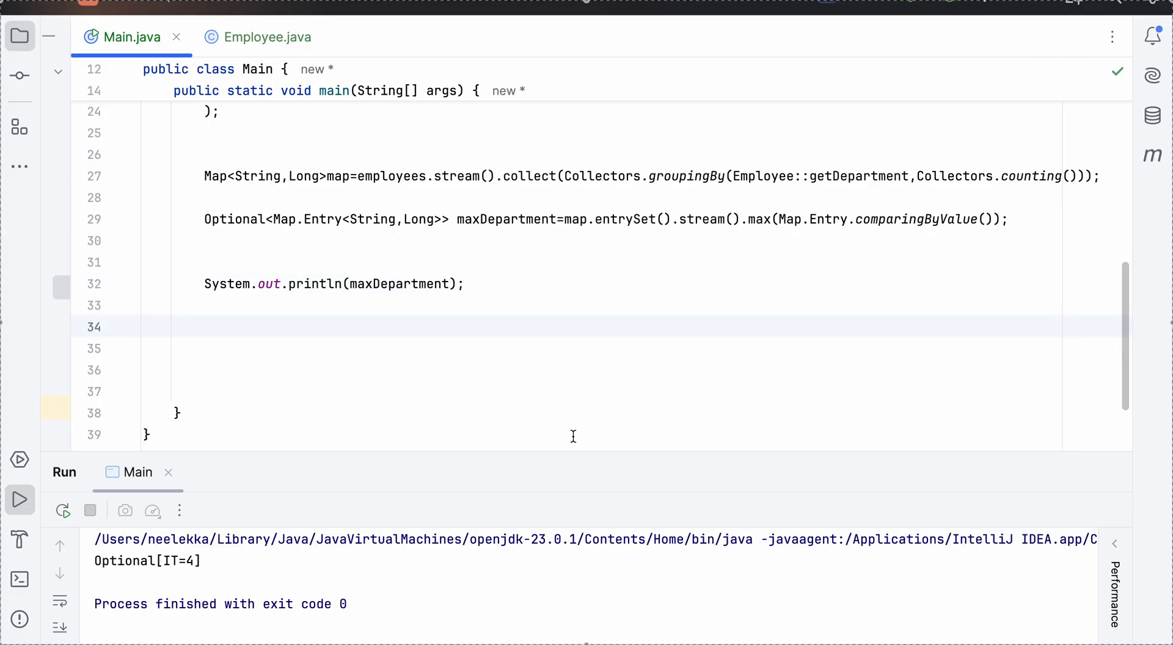
{"action": "mouse_move", "coordinate": [290, 240]}
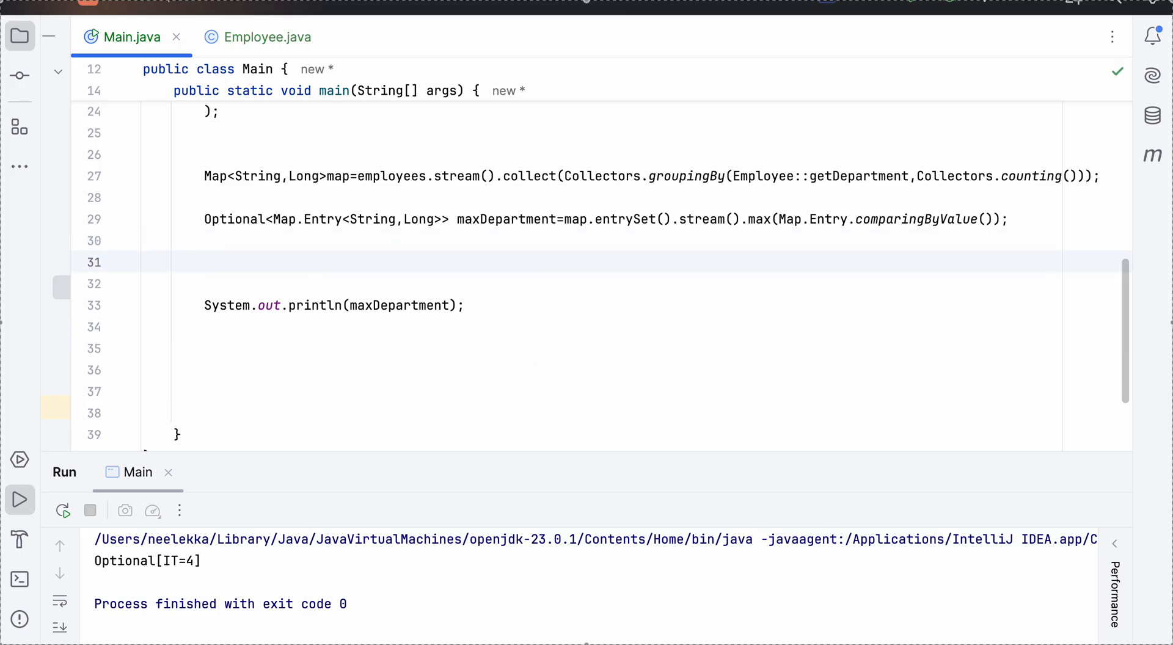
Start a maxDepartment.ifPresent call on line 31 with its lambda parentheses ready
{"action": "type", "text": "ma"}
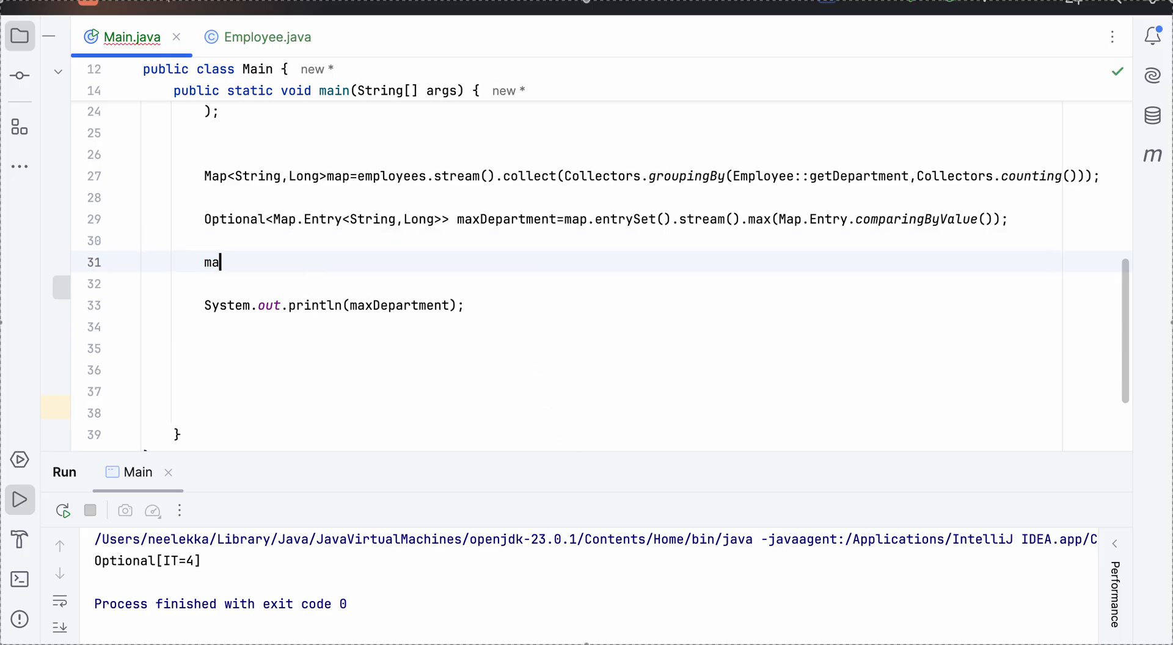
{"action": "type", "text": "xDepart"}
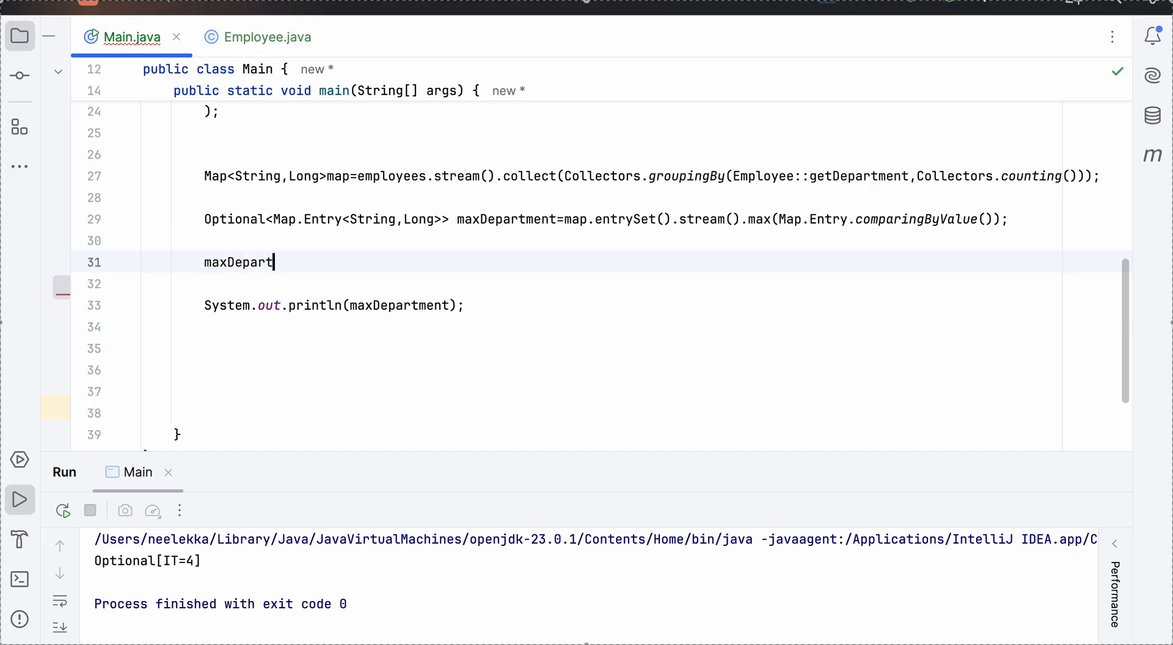
{"action": "type", "text": "ment."}
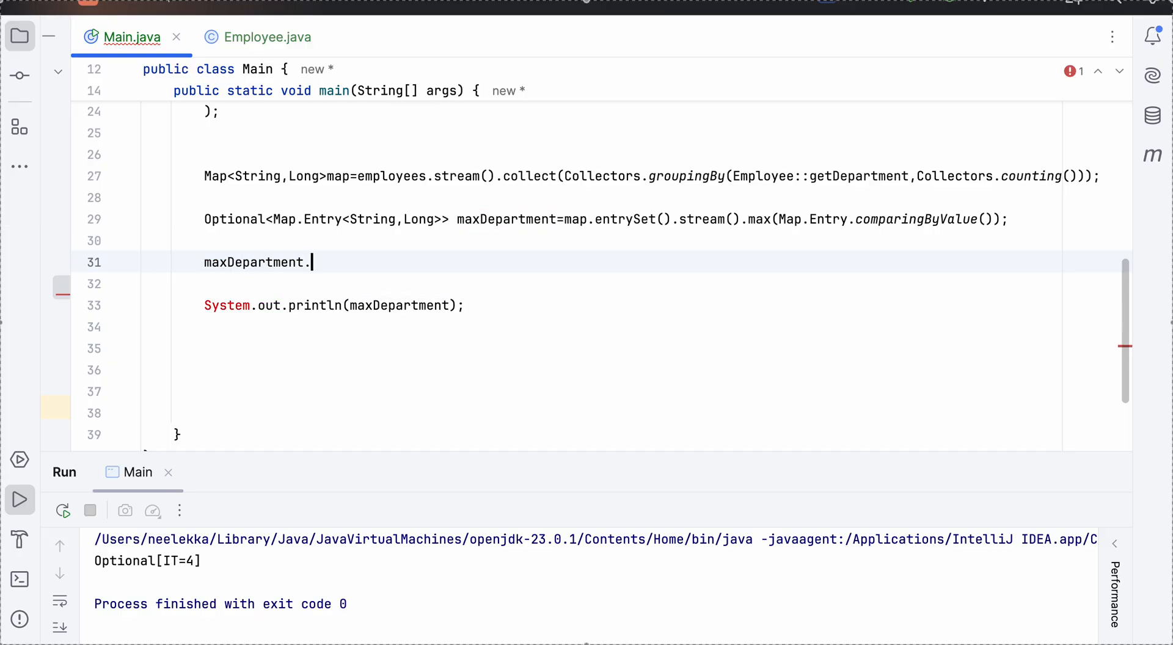
{"action": "type", "text": "is"}
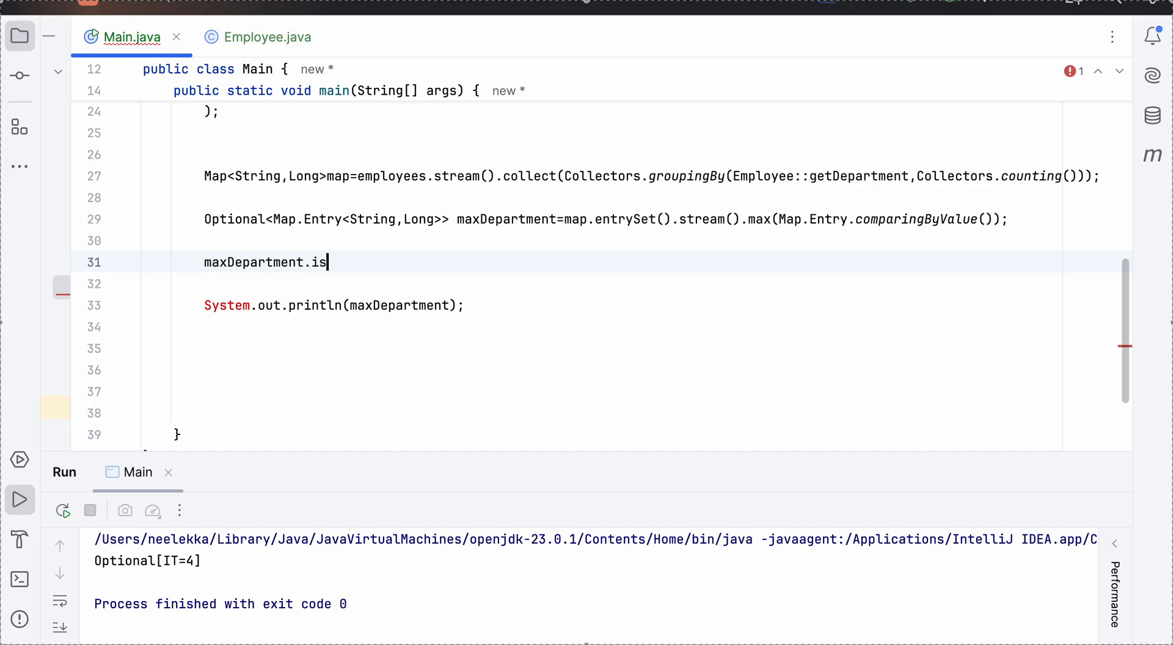
{"action": "type", "text": "fPresent("}
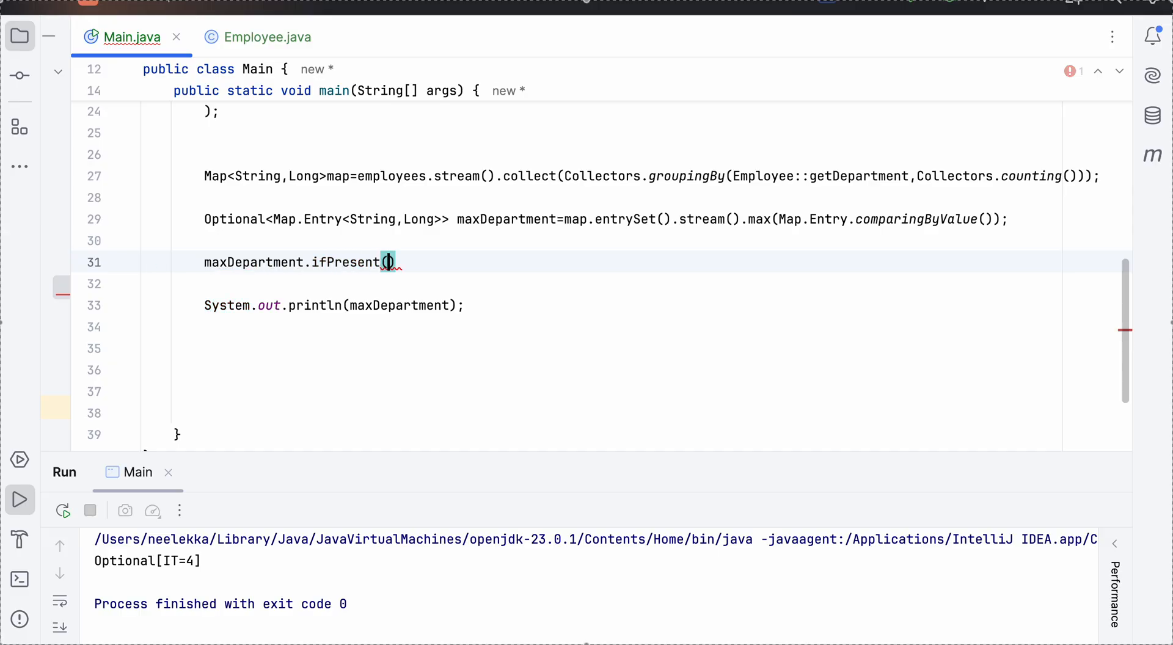
{"action": "left_click", "coordinate": [387, 262]}
{"action": "type", "text": "x->"}
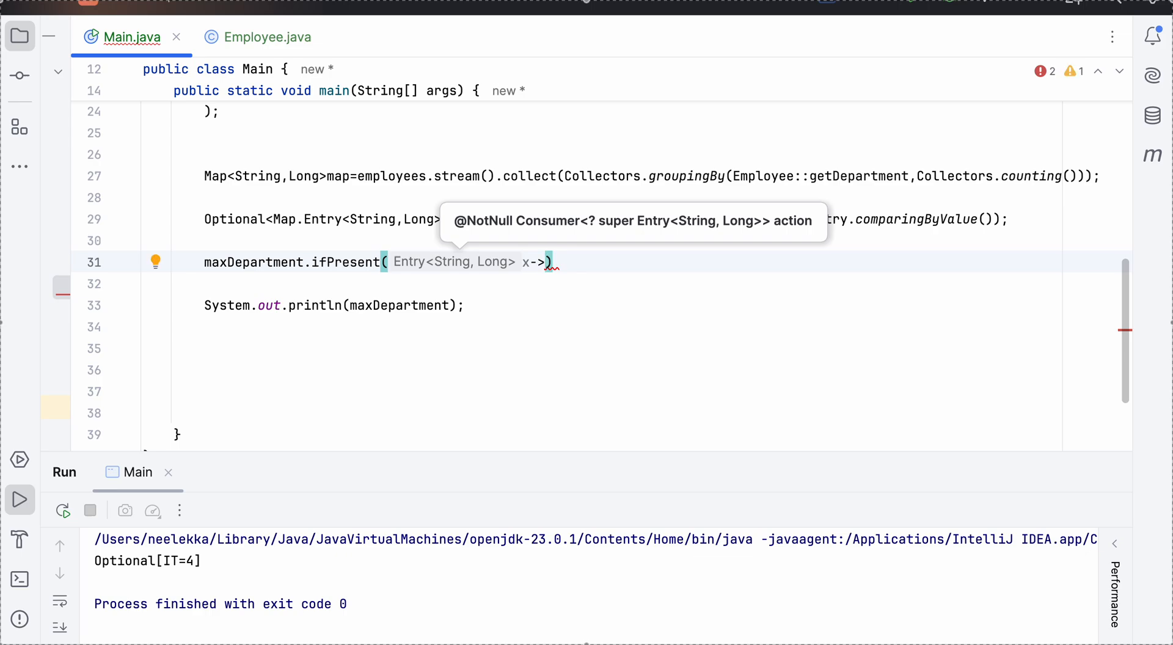
Write the lambda x->System.out.println(x.getKey()+" "+x.getValue()) inside ifPresent
{"action": "type", "text": "System"}
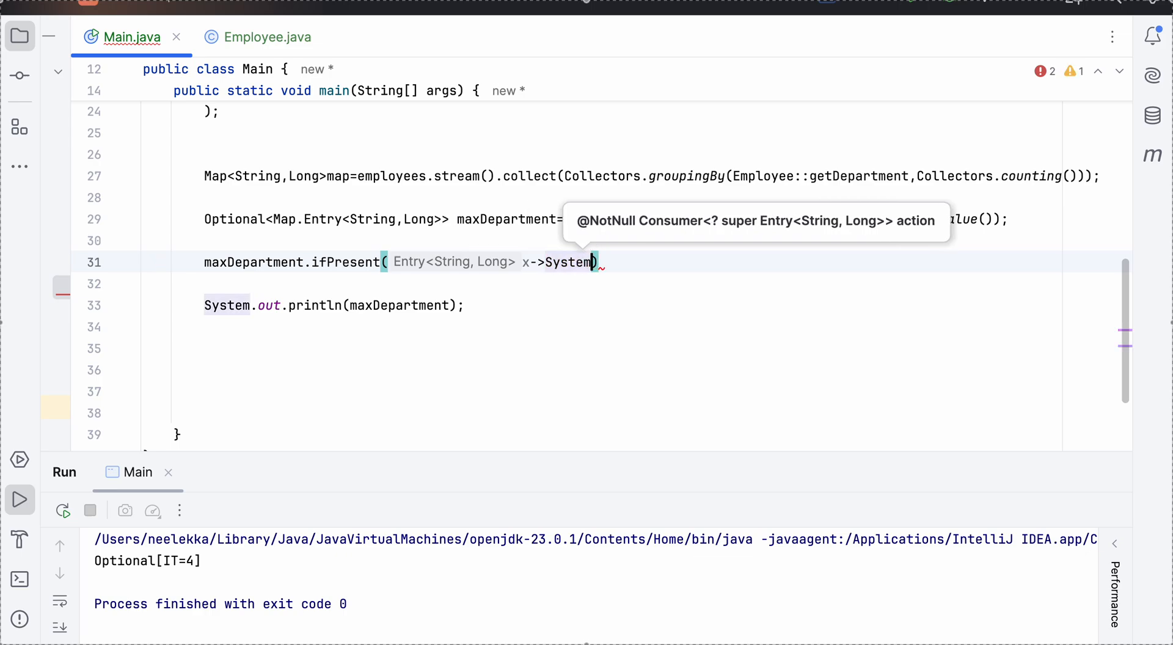
{"action": "type", "text": ".out."}
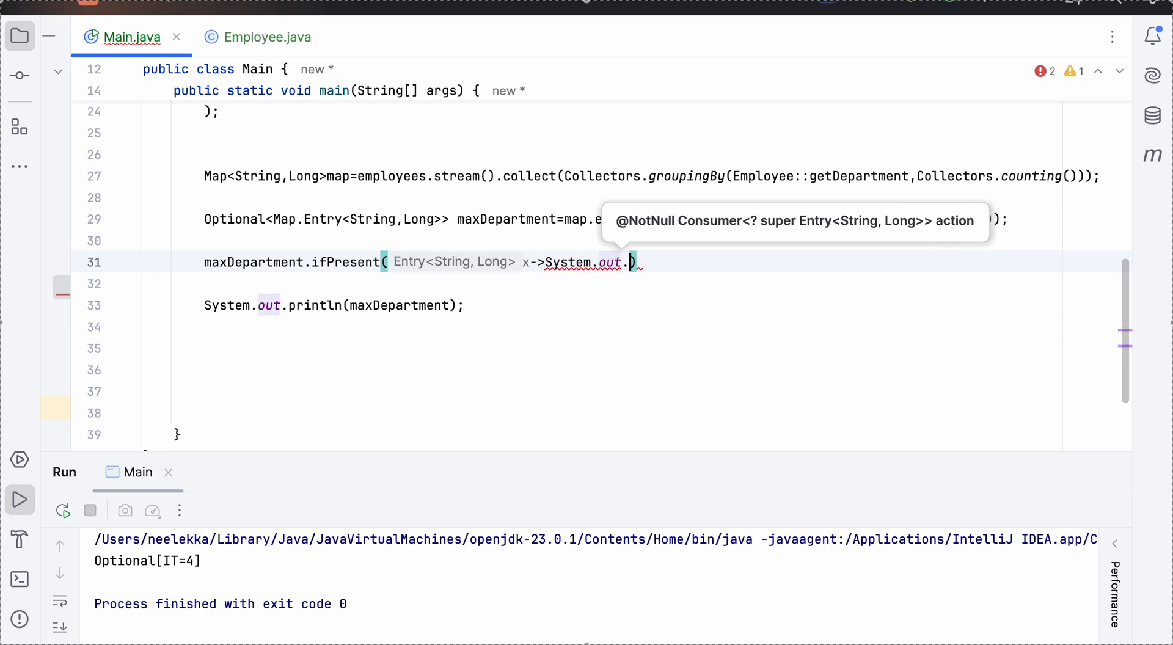
{"action": "type", "text": "println("}
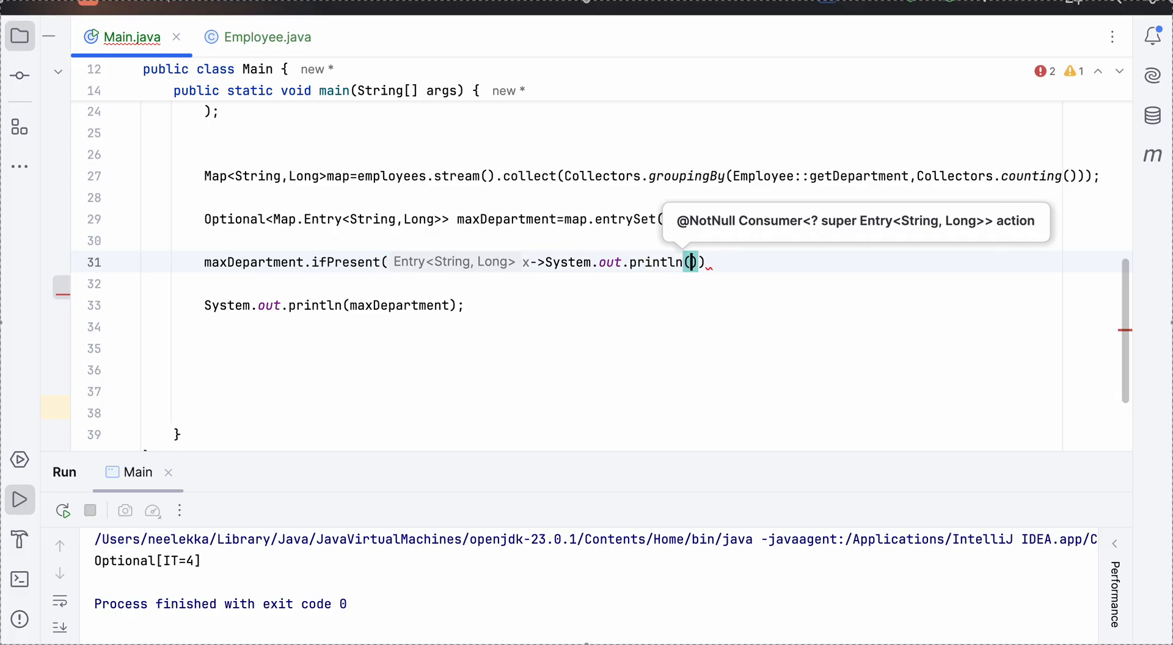
{"action": "type", "text": "x.get"}
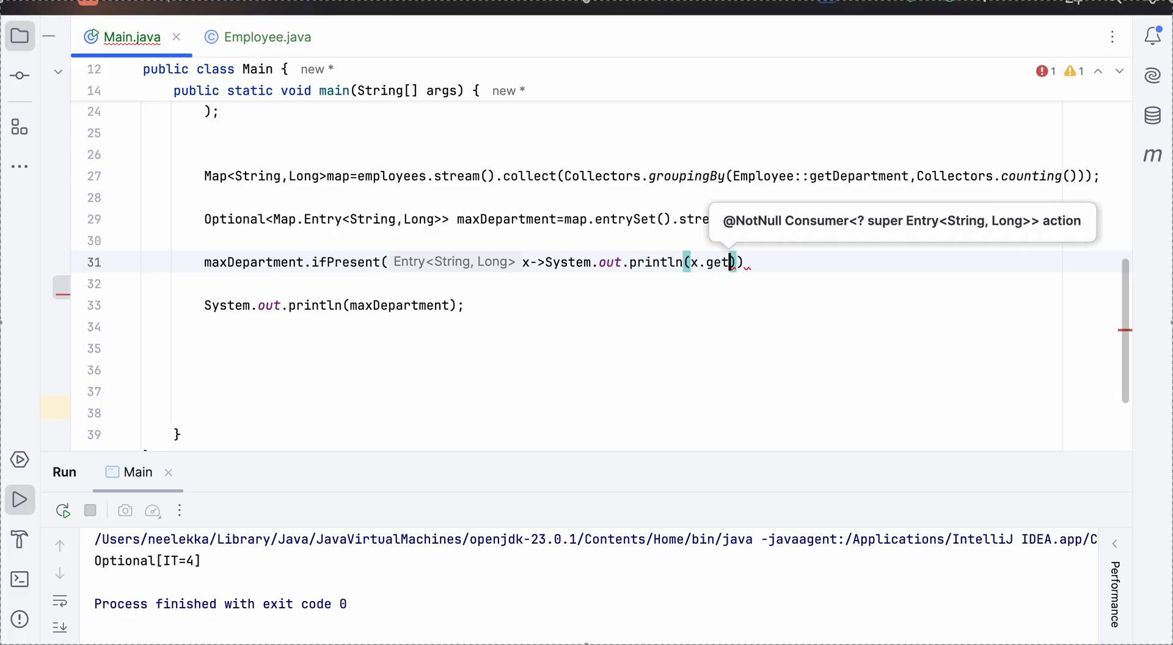
{"action": "type", "text": "Key()+"}
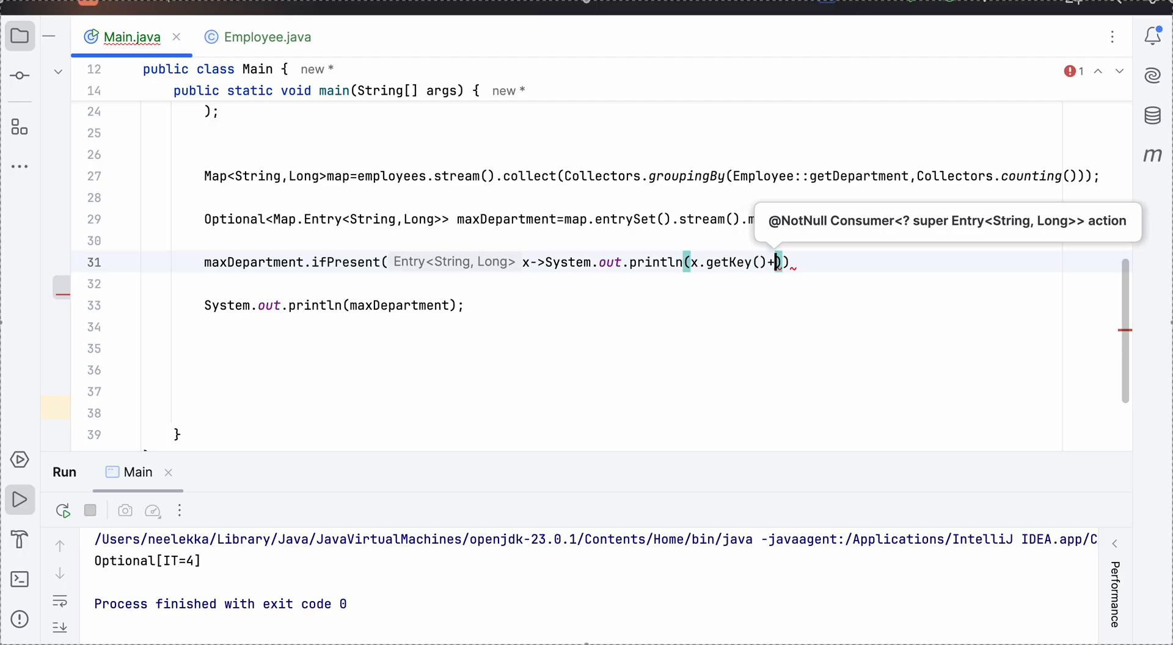
{"action": "type", "text": "\" \"+"}
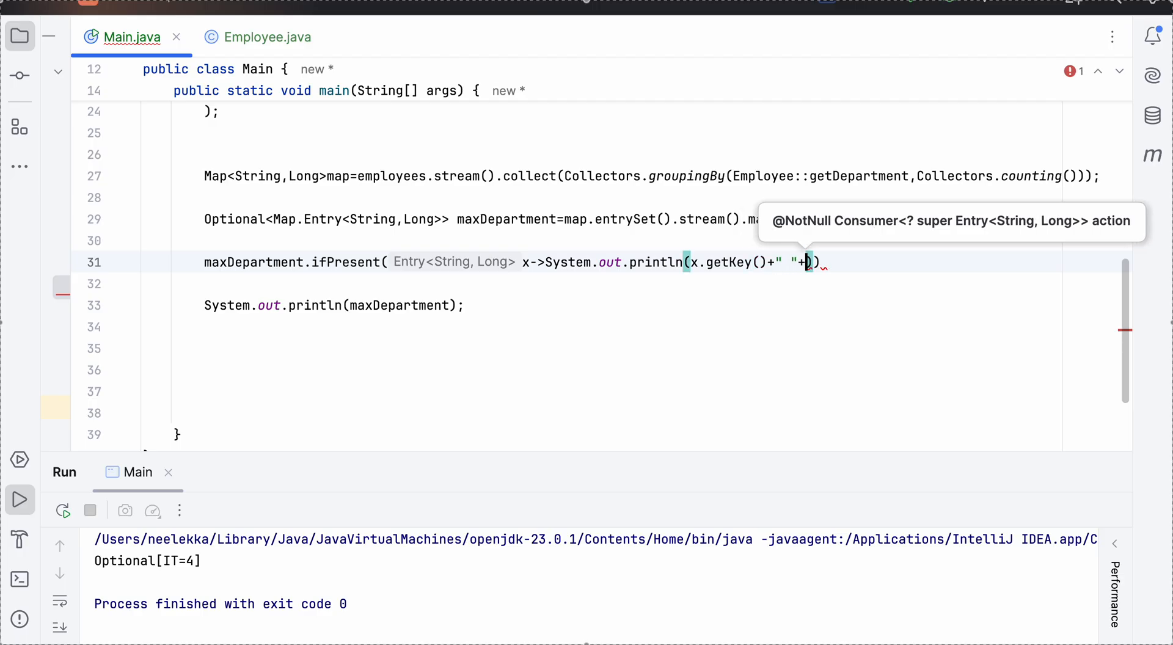
{"action": "type", "text": "x.getVa"}
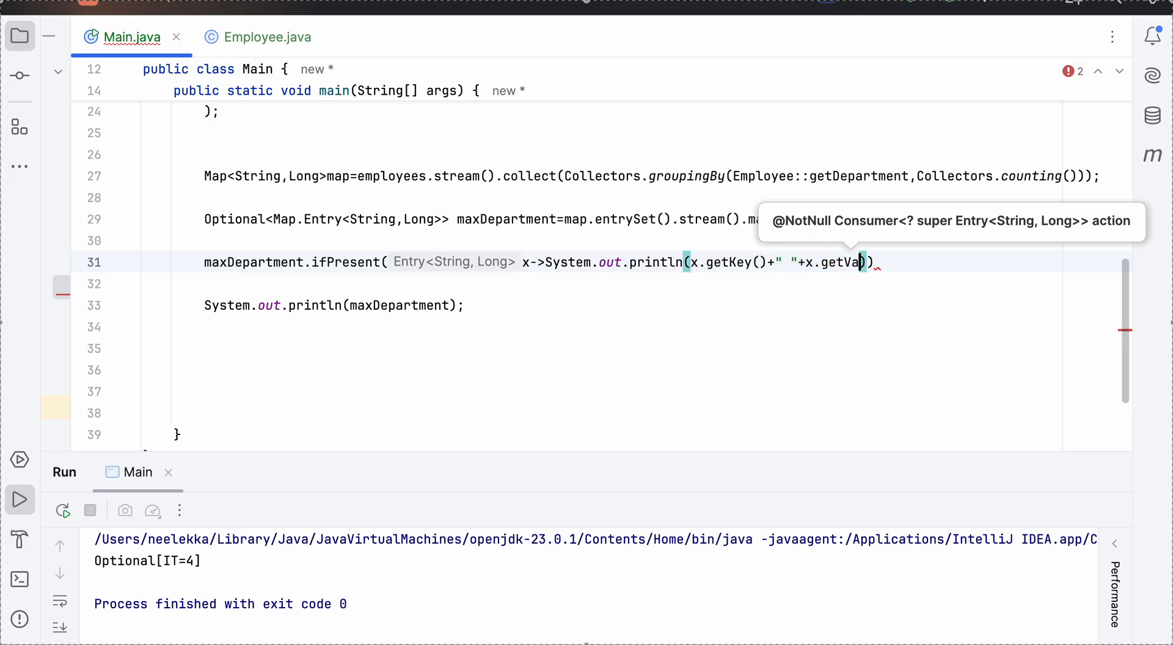
{"action": "type", "text": "lue()"}
{"action": "left_click", "coordinate": [335, 306]}
{"action": "type", "text": "//"}
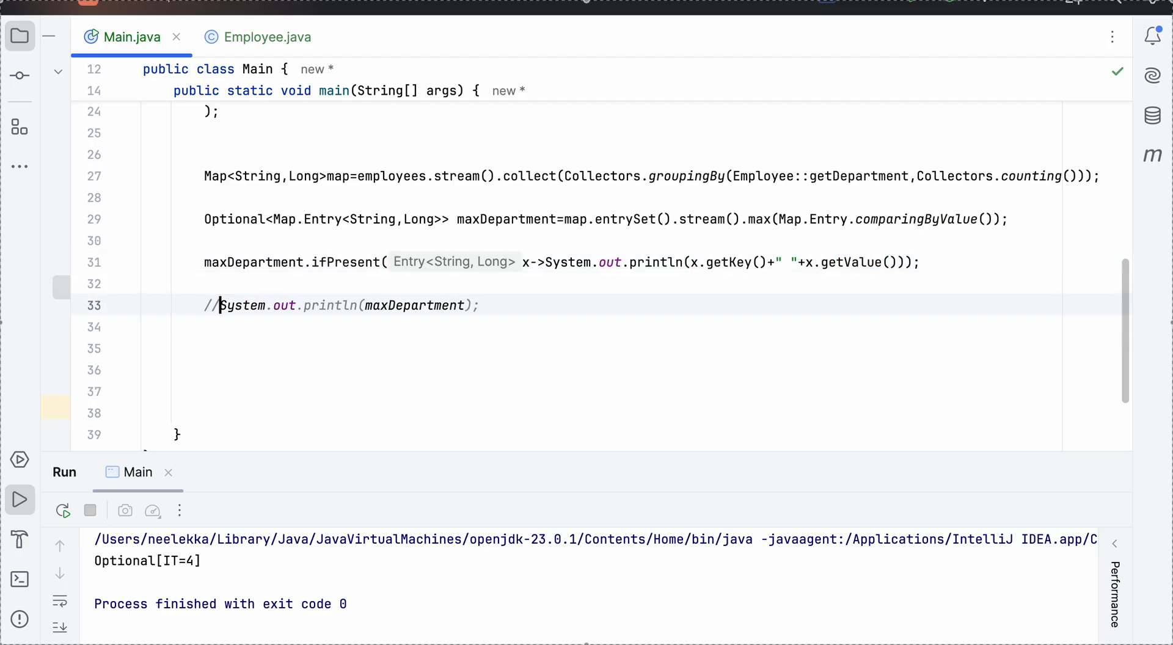
Rerun Main.main() so the output reads IT 4 with exit code 0
{"action": "right_click", "coordinate": [299, 391]}
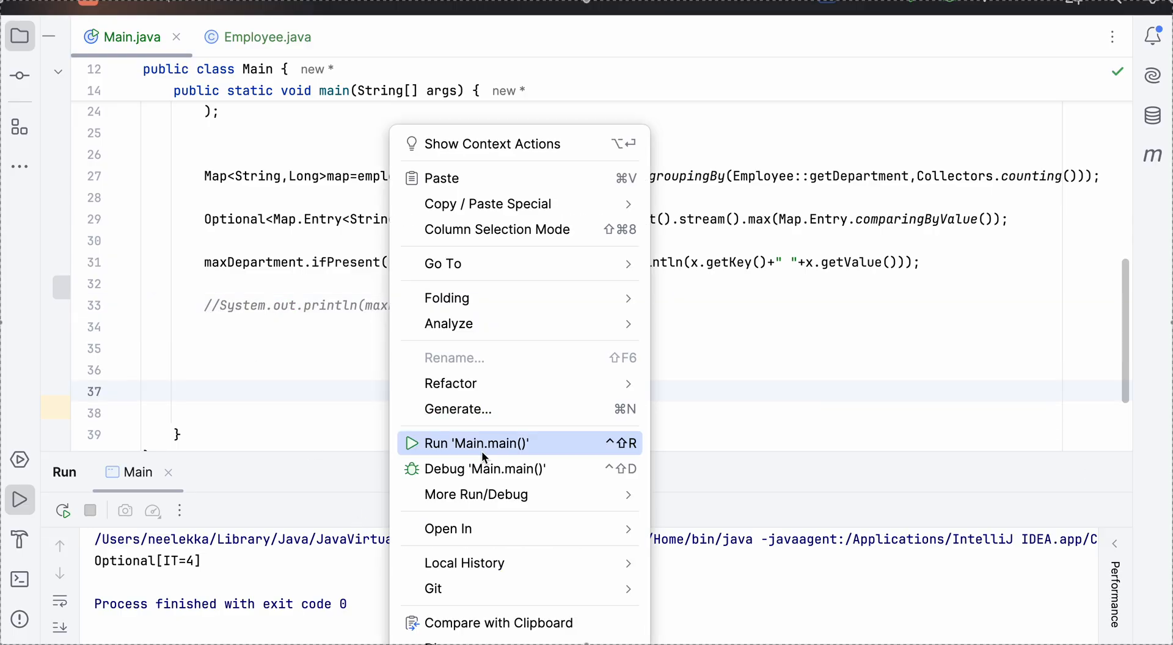
{"action": "left_click", "coordinate": [476, 443]}
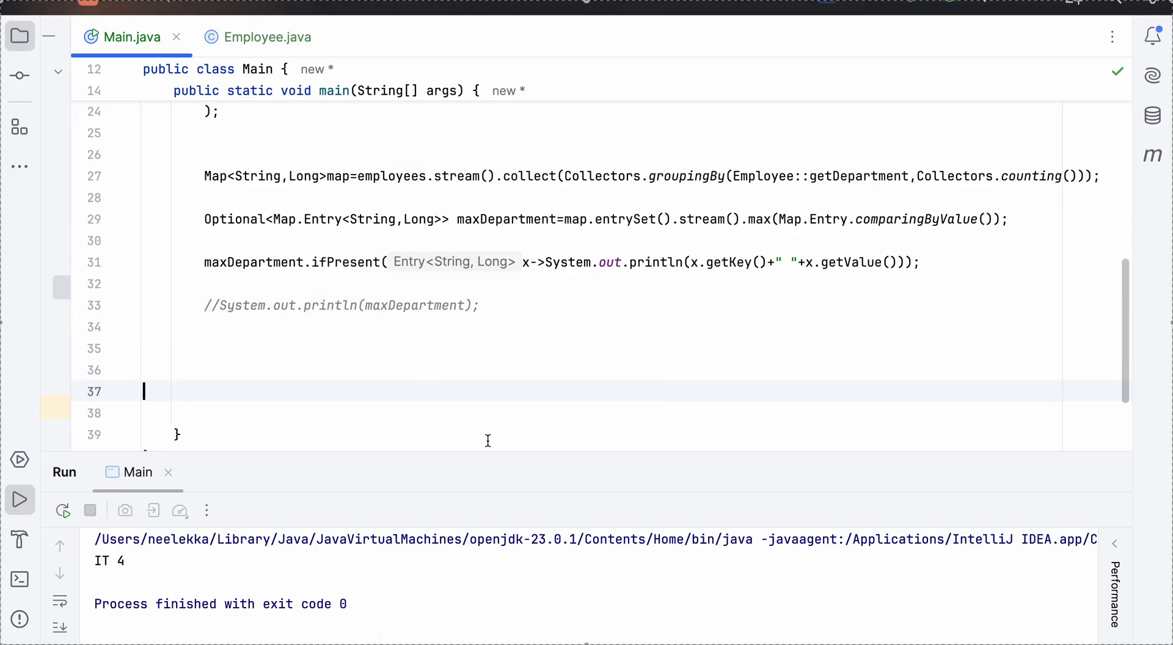
{"action": "scroll", "scroll_direction": "down", "scroll_amount": 3}
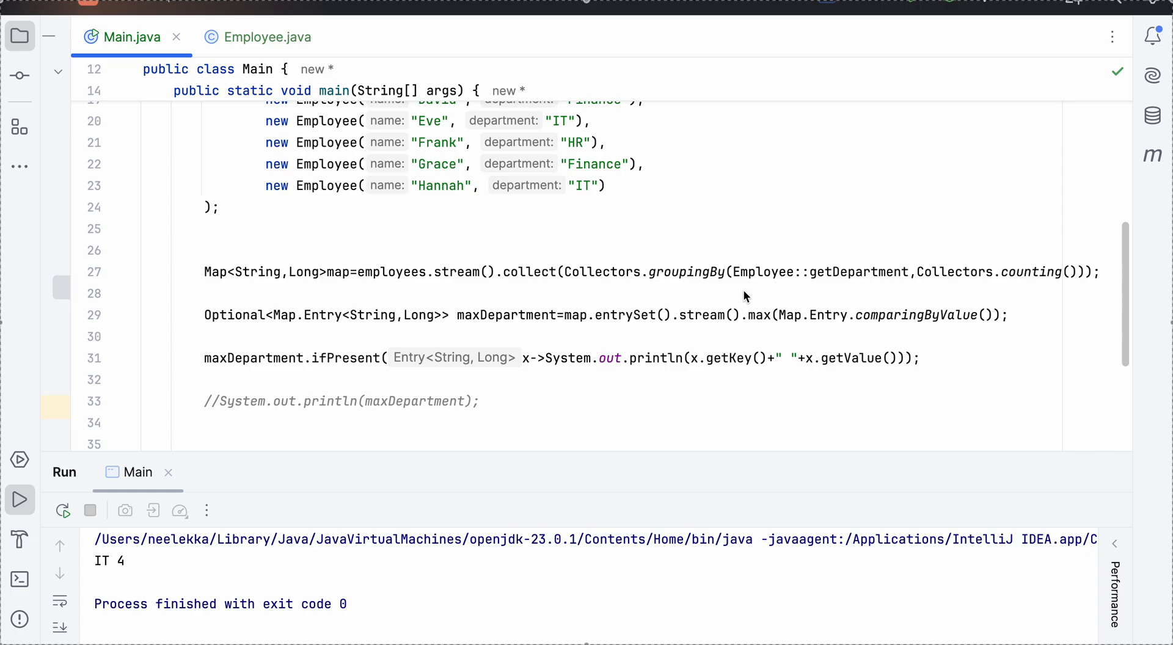
{"action": "mouse_move", "coordinate": [755, 290]}
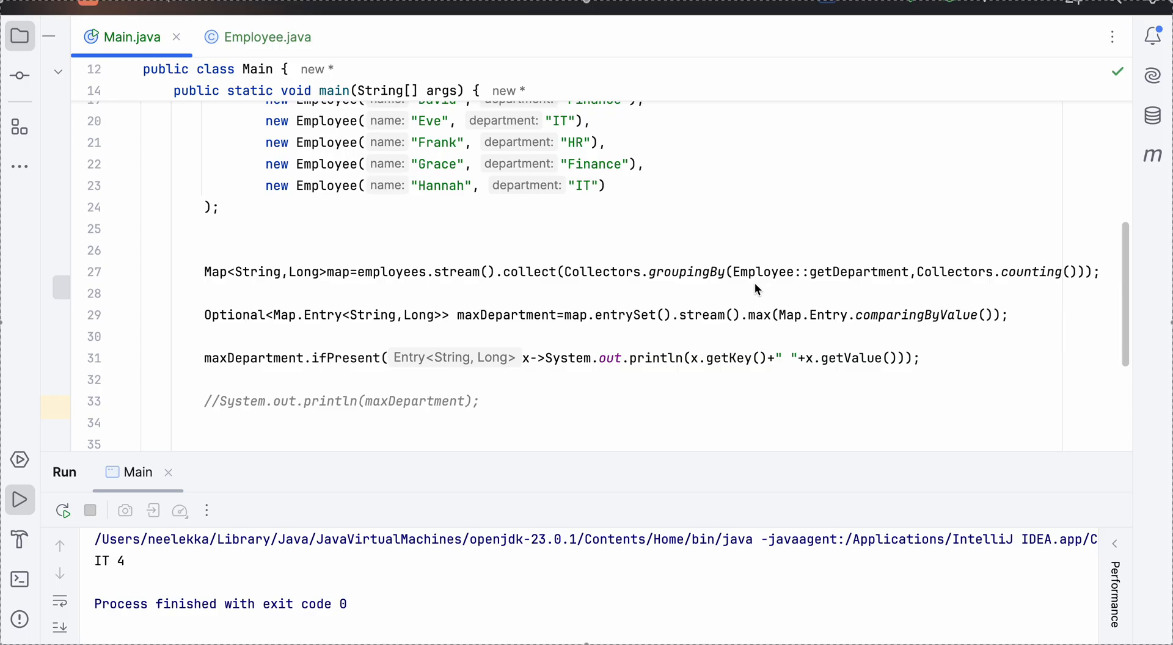